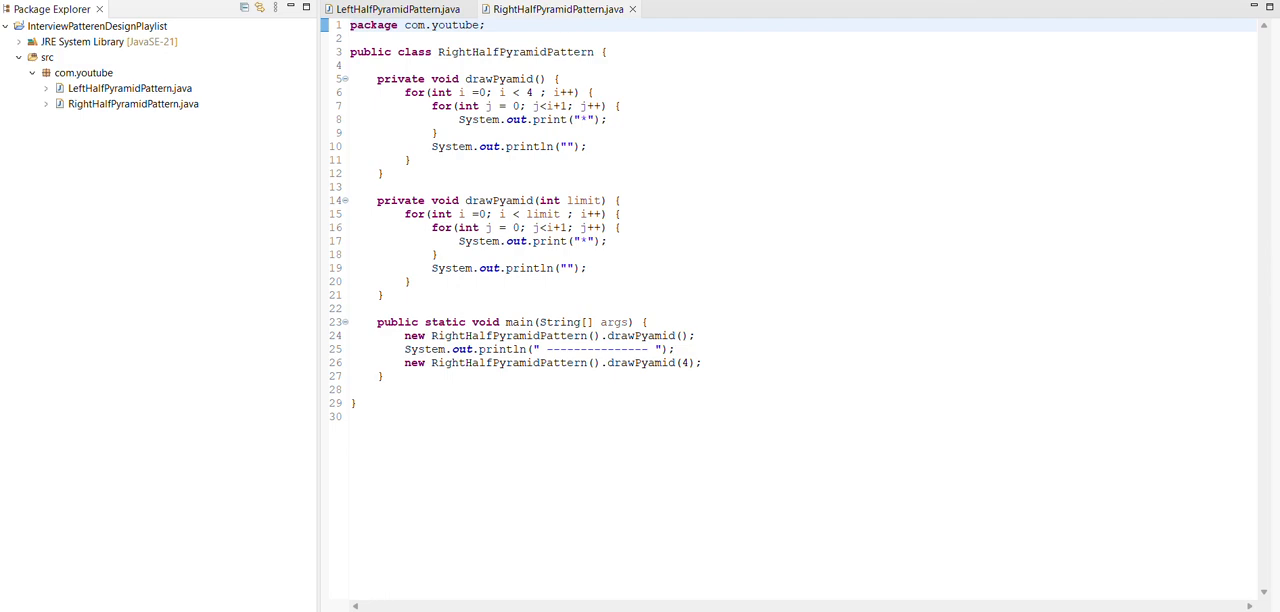
# Bring up the New submenu on the com.youtube package in Package Explorer.
pyautogui.click(84, 72)
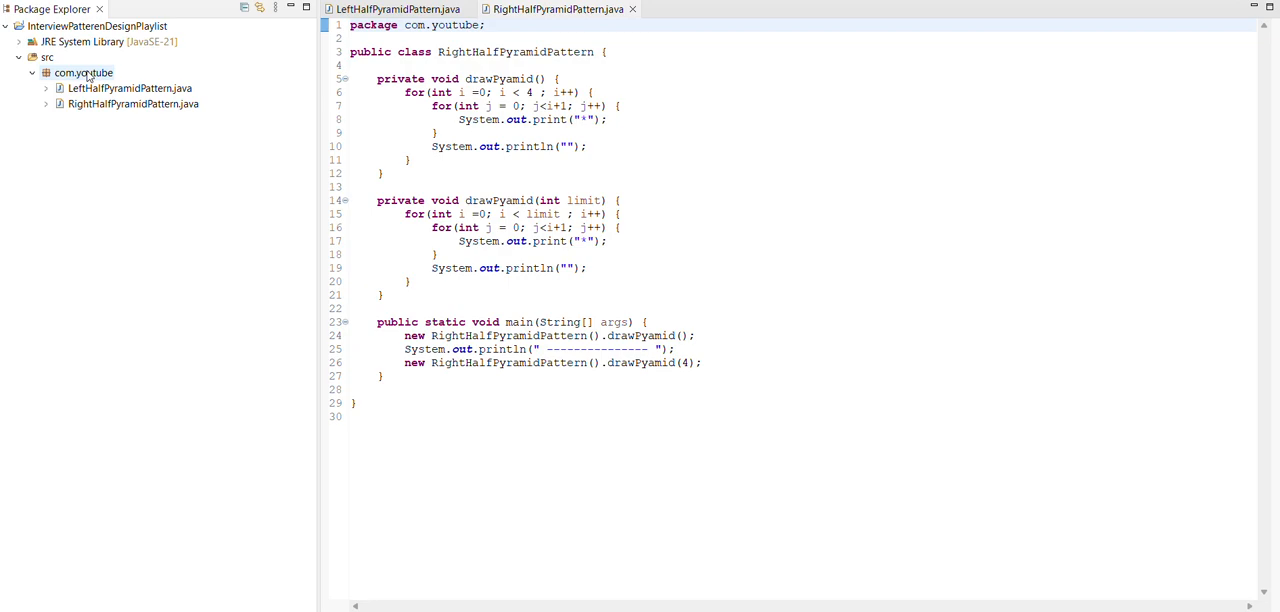
pyautogui.rightClick(82, 72)
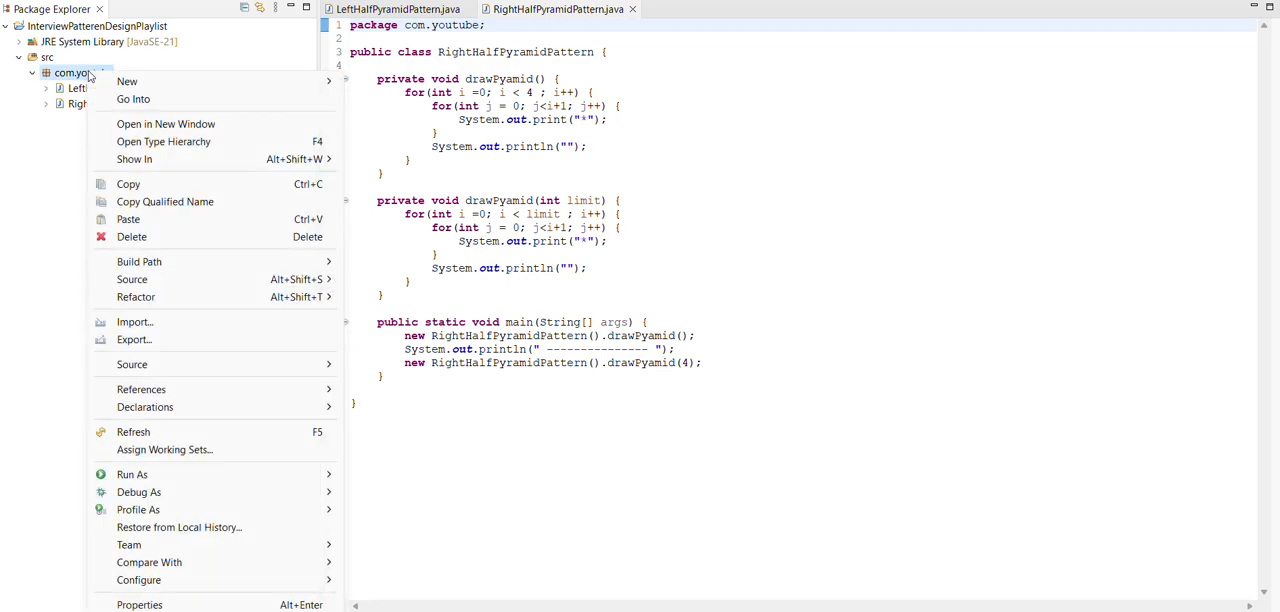
pyautogui.click(128, 80)
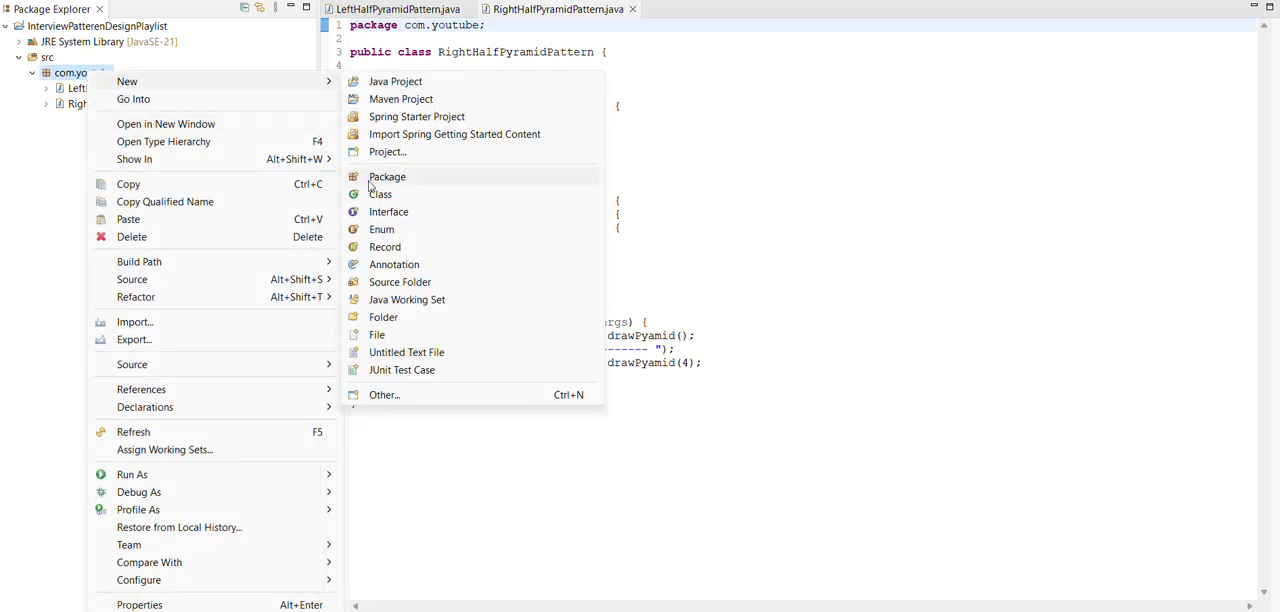
# Create class FullPyramidPattern in com.youtube with a generated main method stub.
pyautogui.click(380, 194)
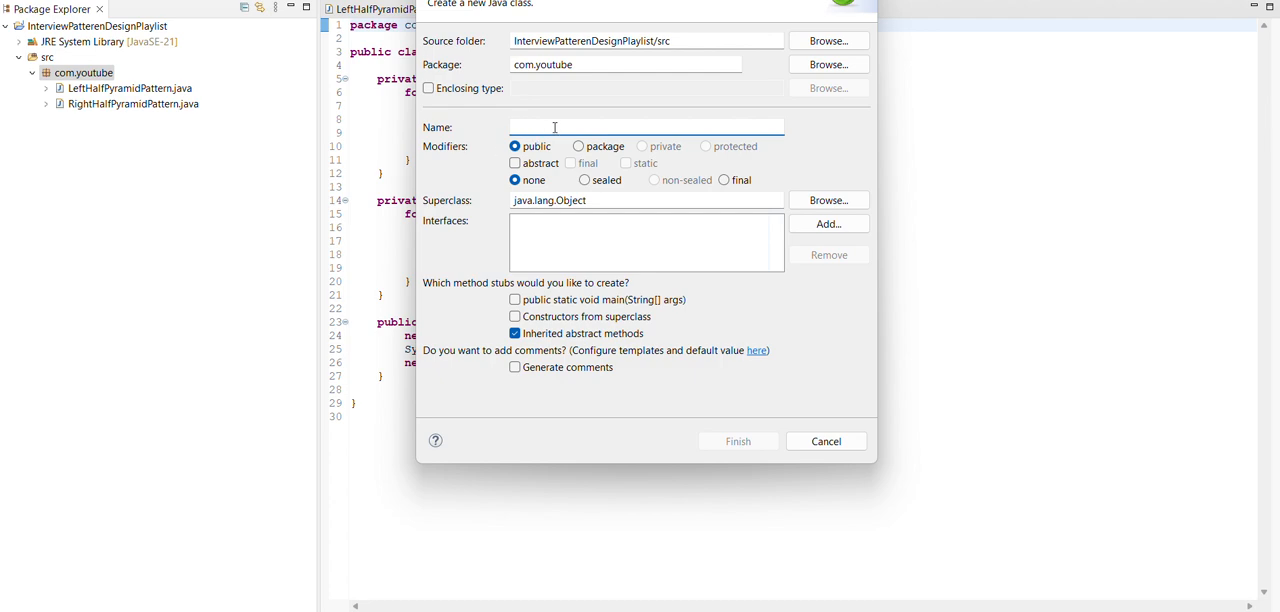
pyautogui.write('FullPyramidPattern')
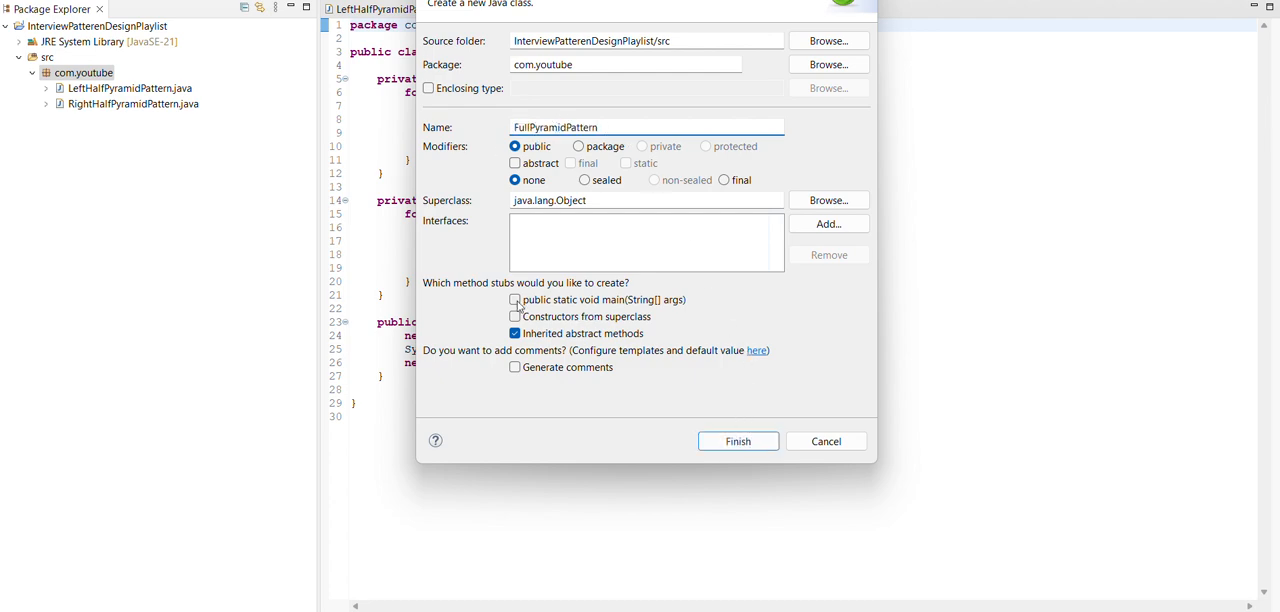
pyautogui.click(516, 300)
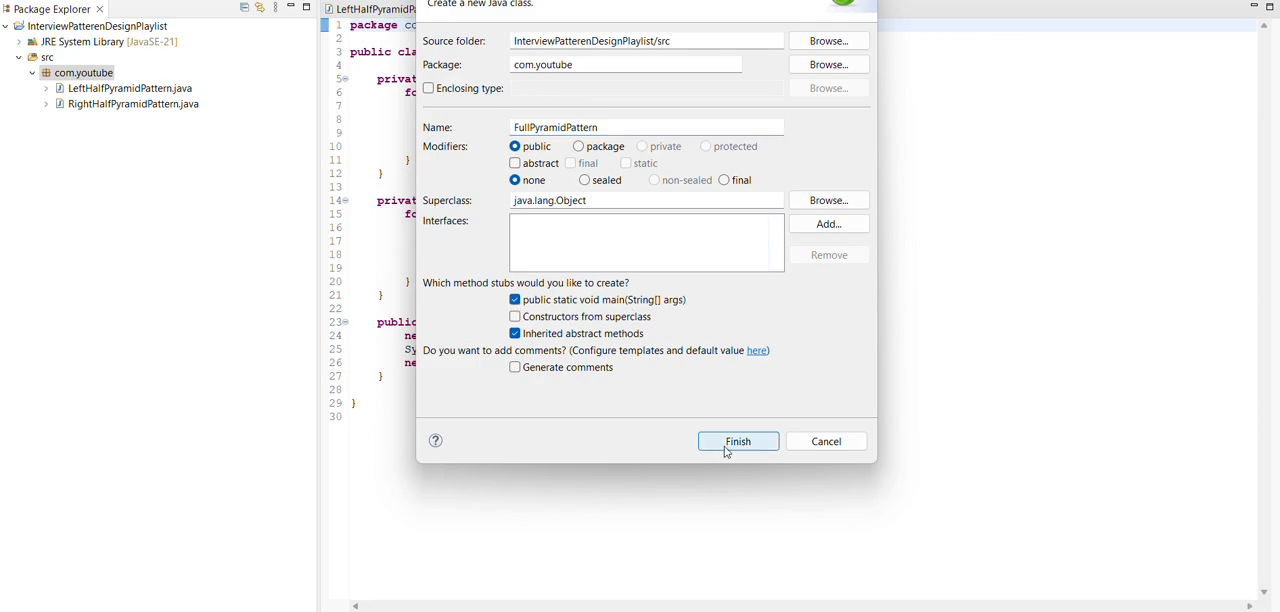
pyautogui.click(738, 440)
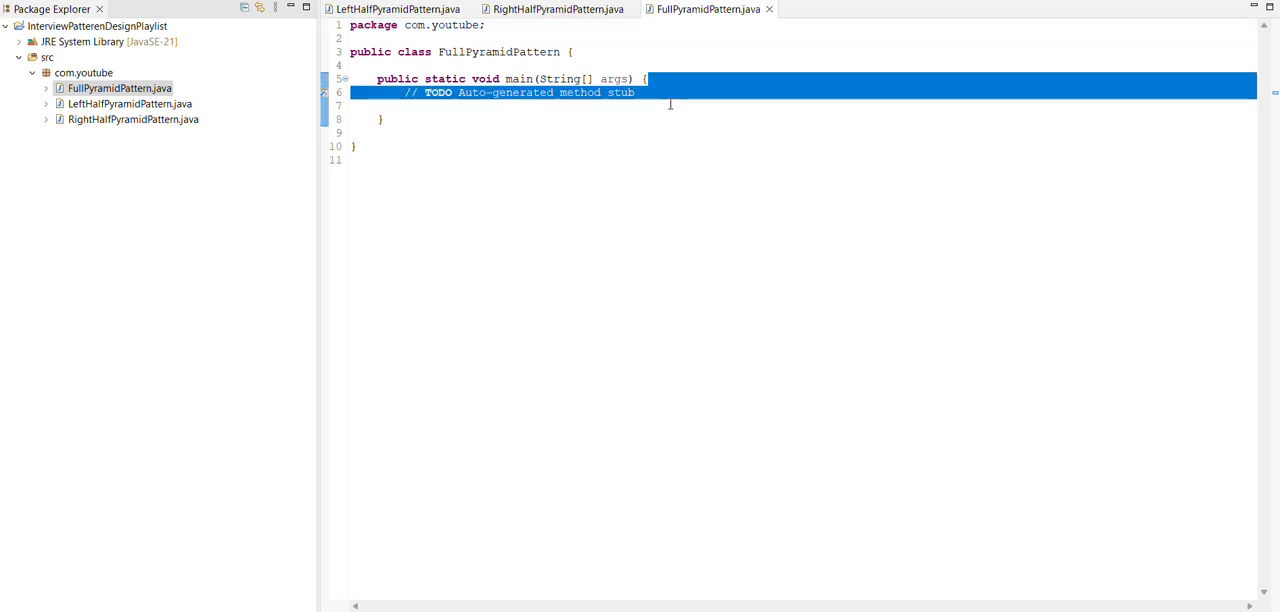
# Remove the TODO comment and declare an empty private void createFullPyramidPattern() method above main.
pyautogui.press('Delete')
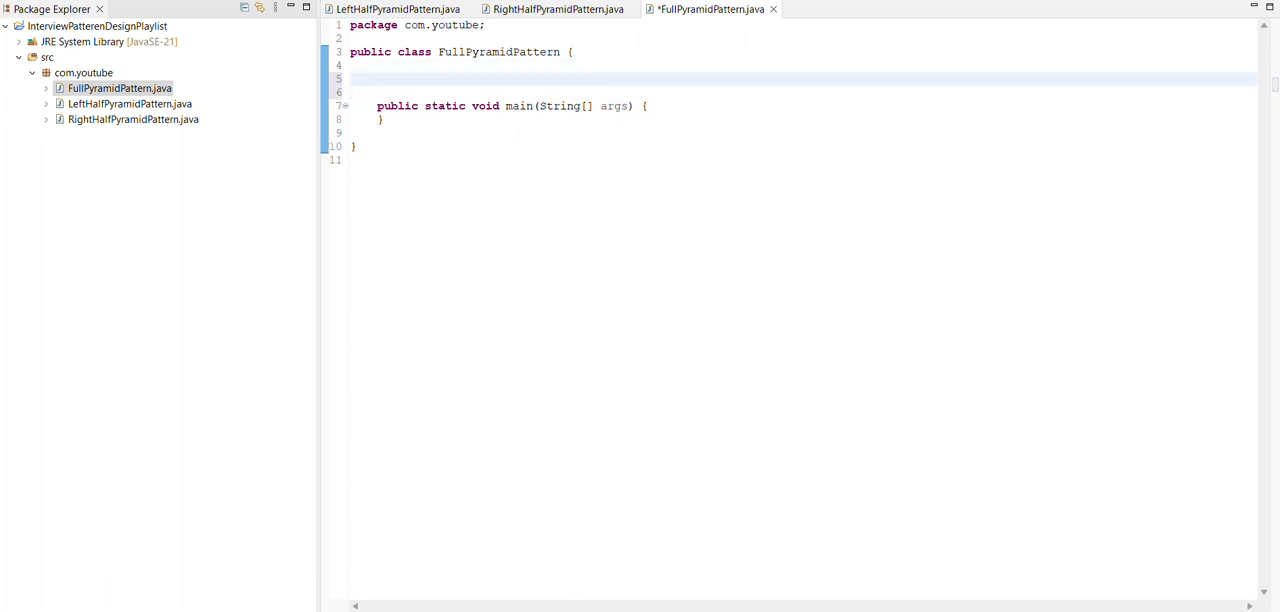
pyautogui.write('private')
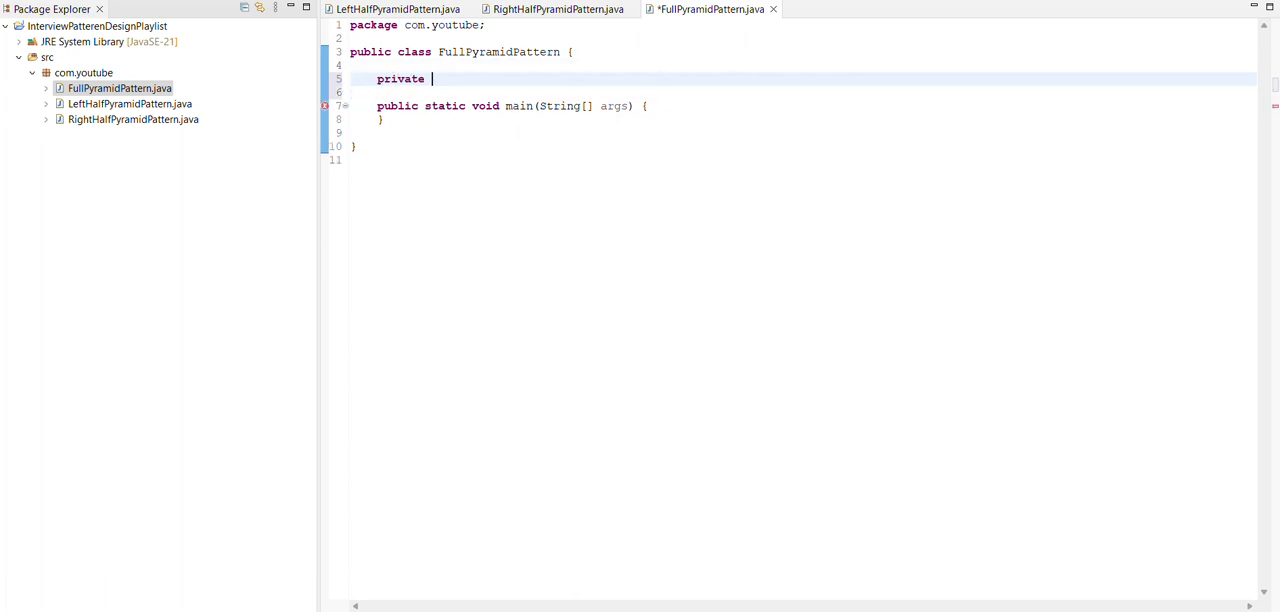
pyautogui.write('void')
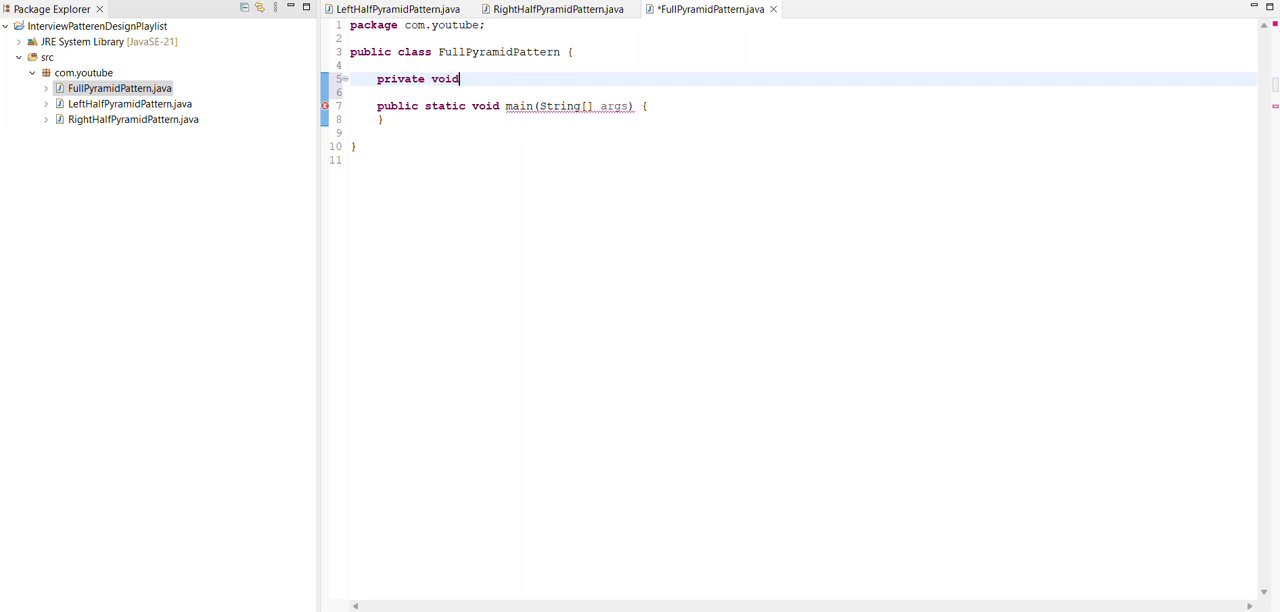
pyautogui.write('create')
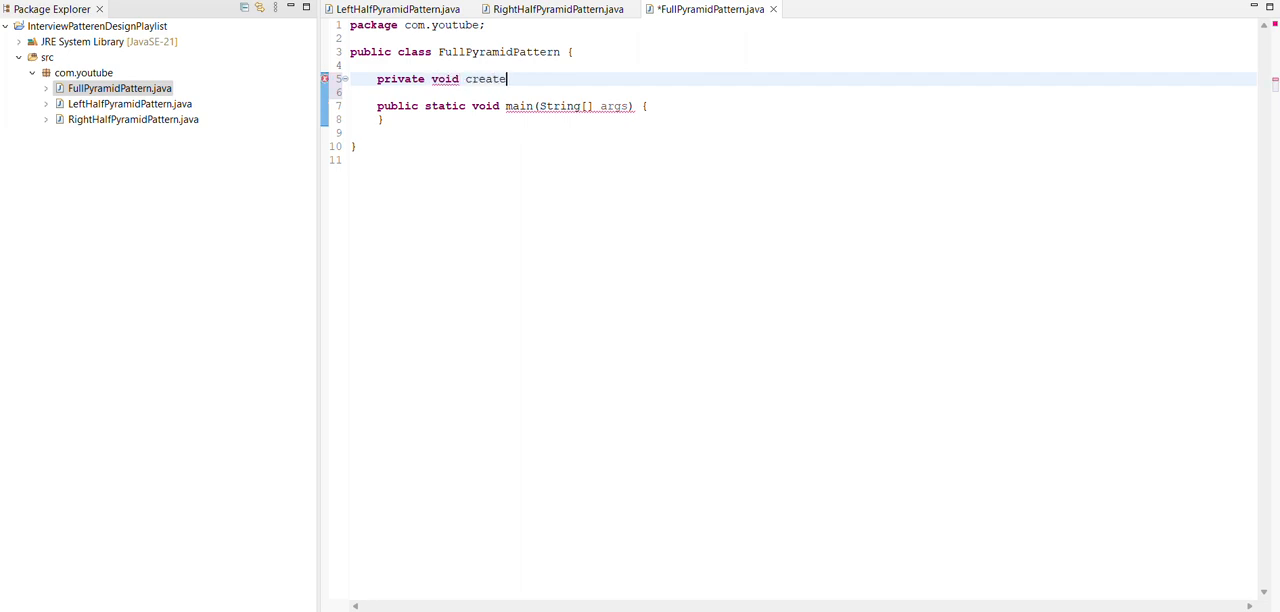
pyautogui.write('Full')
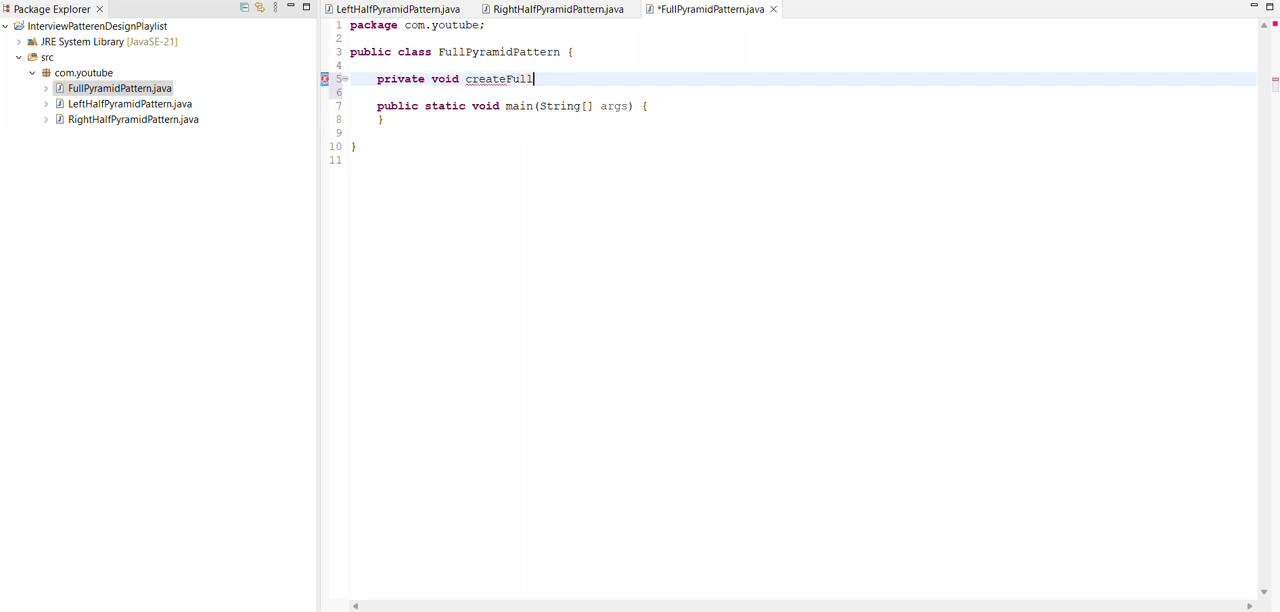
pyautogui.write('Pyrami')
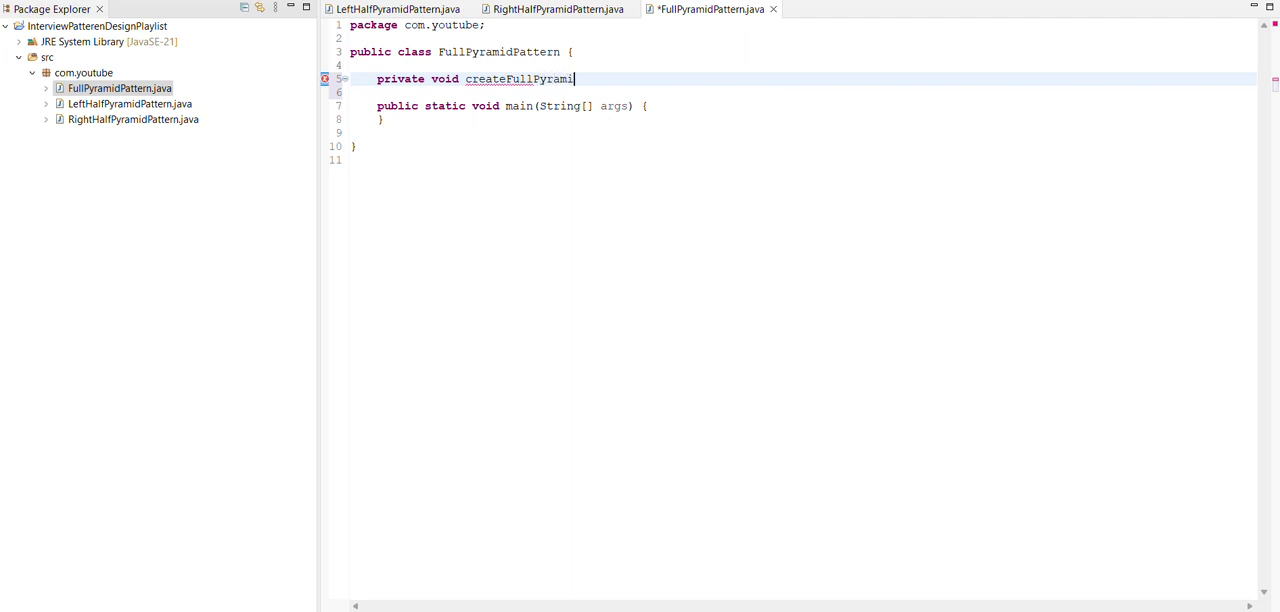
pyautogui.write('dPatter')
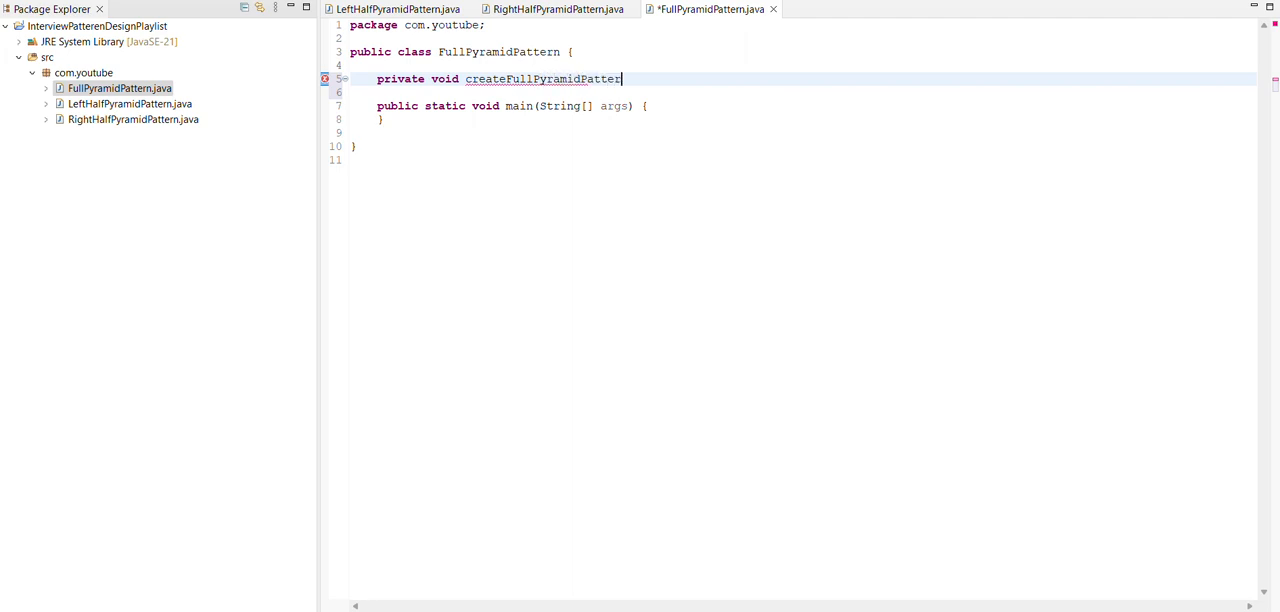
pyautogui.write('()')
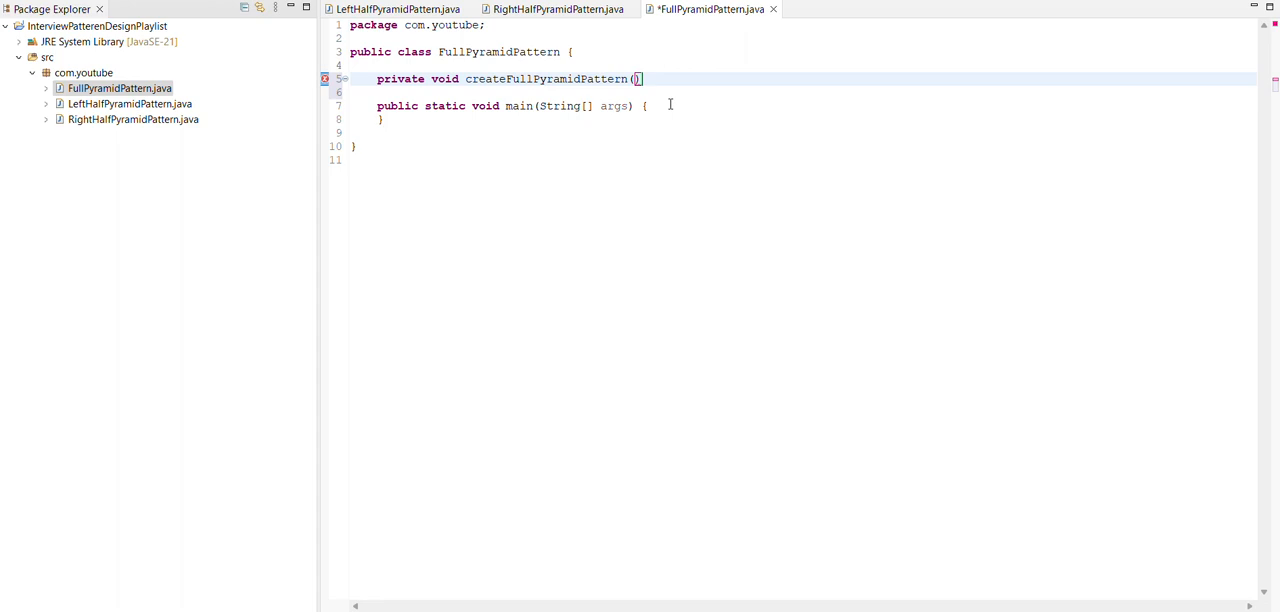
pyautogui.write('{')
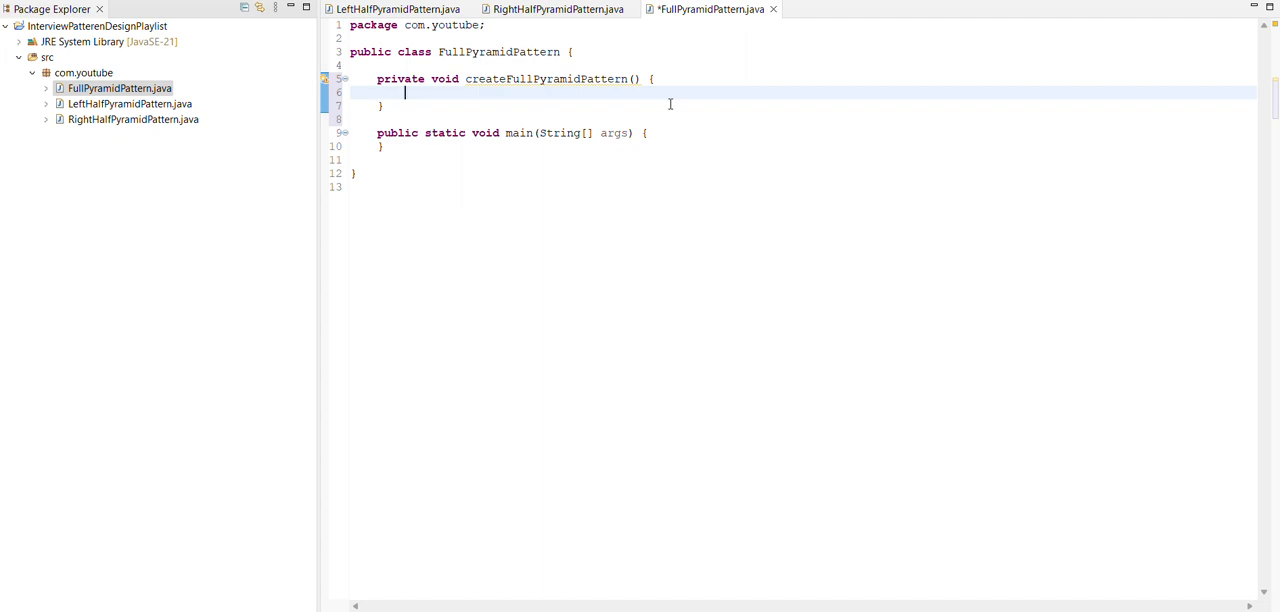
# Declare 'int rows=5,k=0;' as the first line of createFullPyramidPattern.
pyautogui.write('int')
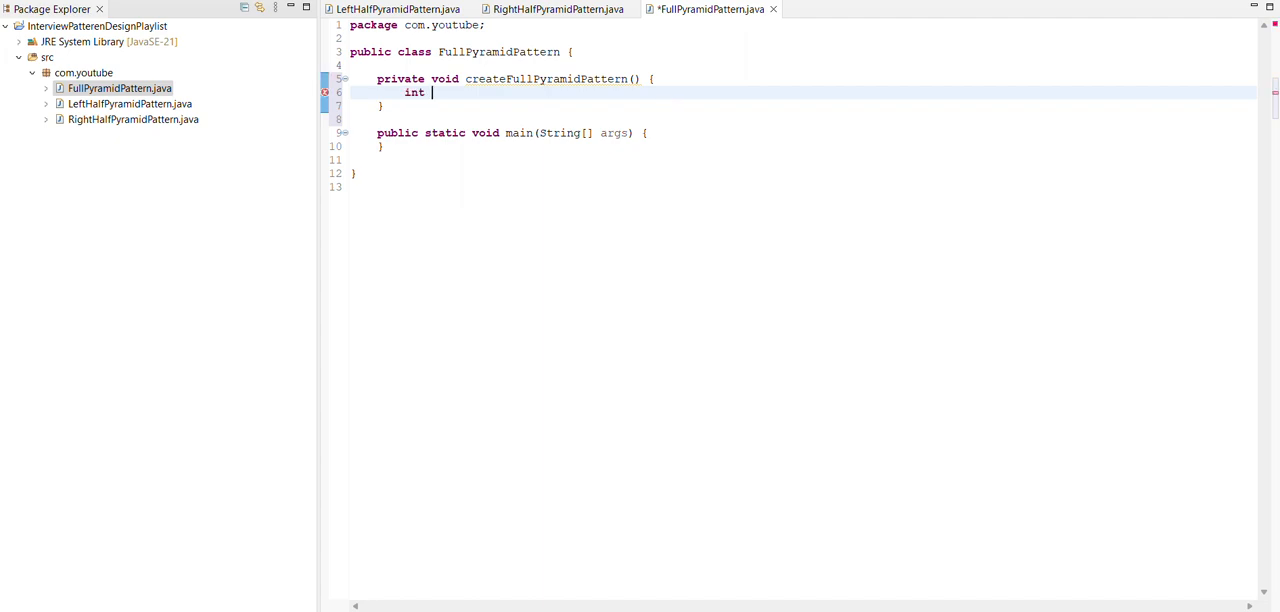
pyautogui.write('rows')
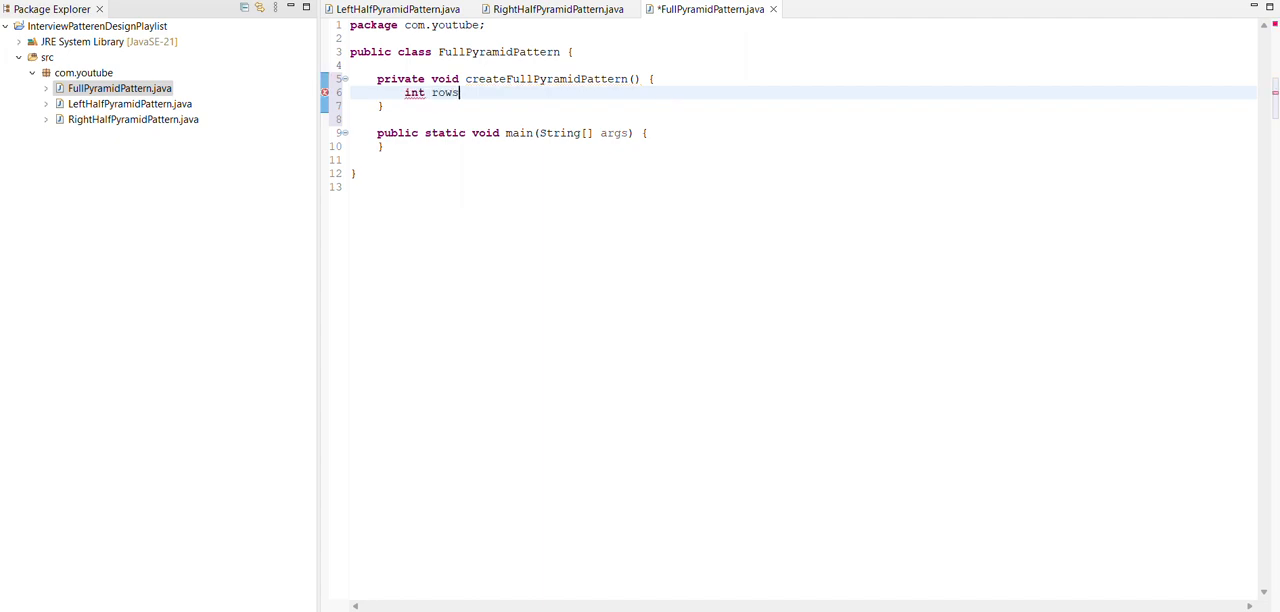
pyautogui.write('=')
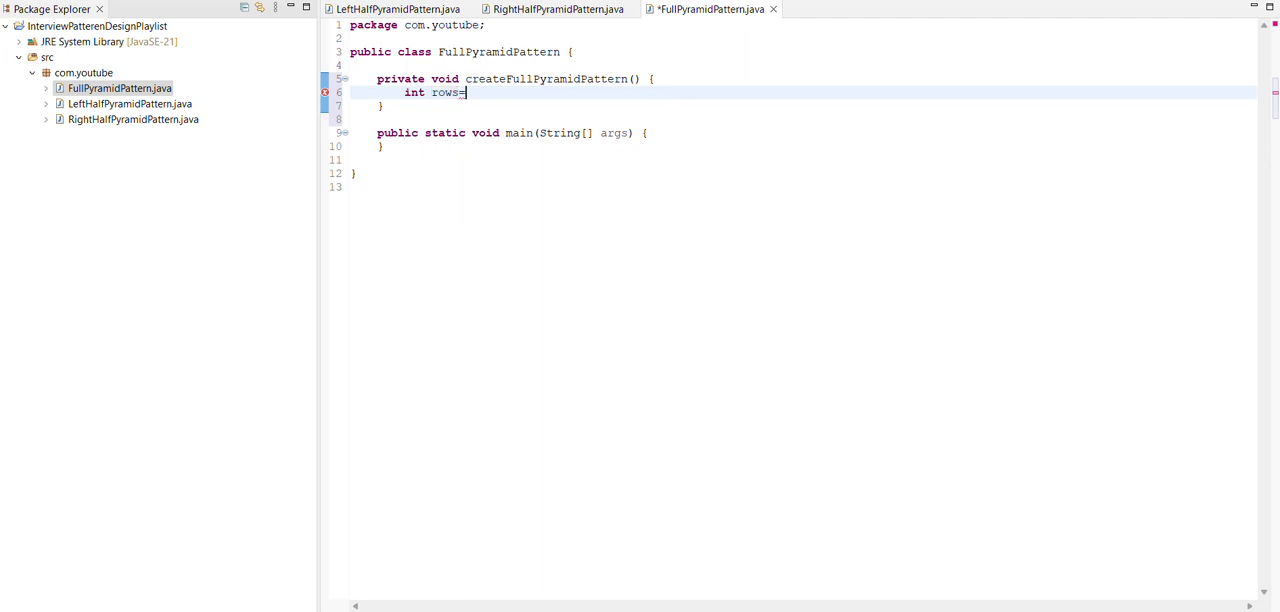
pyautogui.write('5')
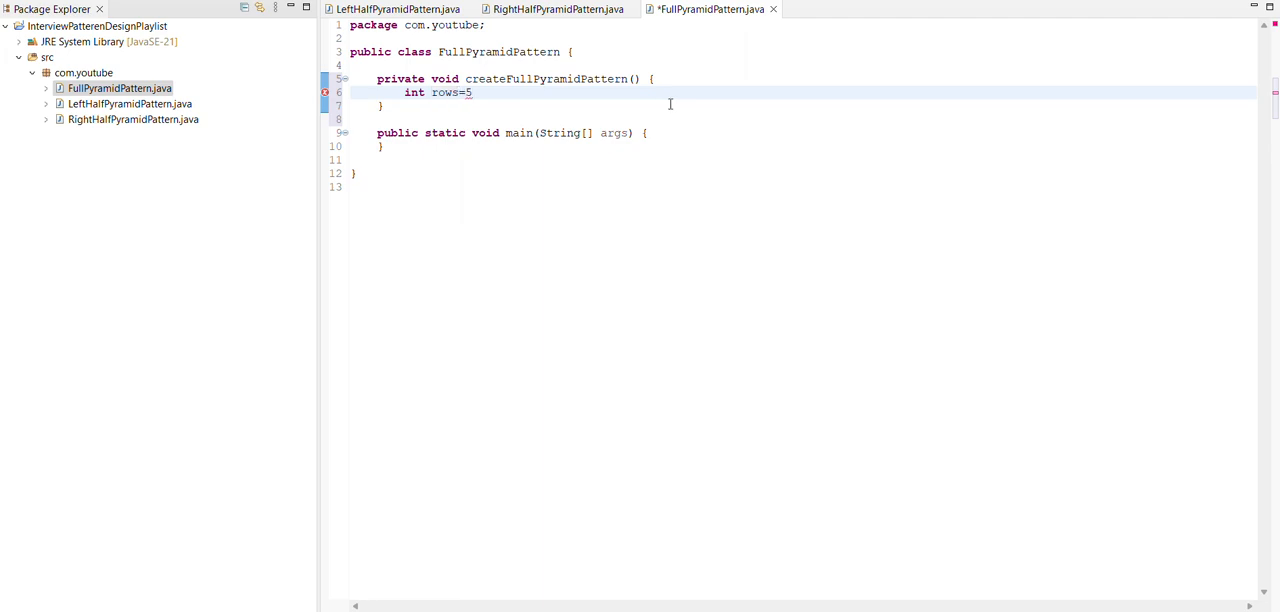
pyautogui.write(',k=')
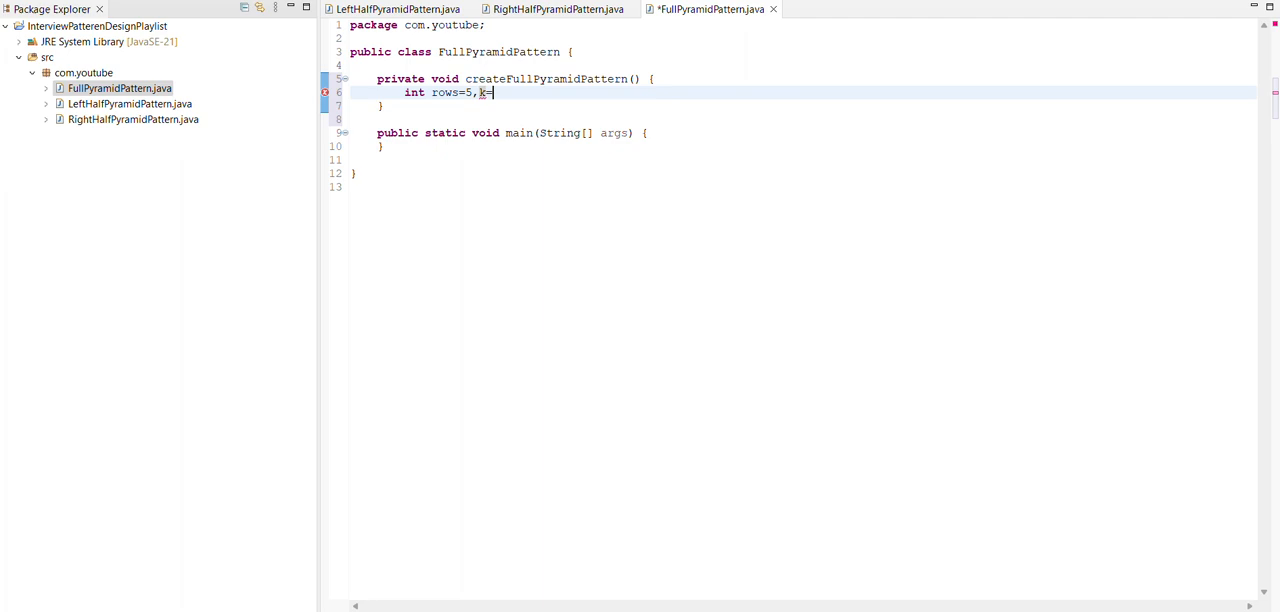
pyautogui.write('0;')
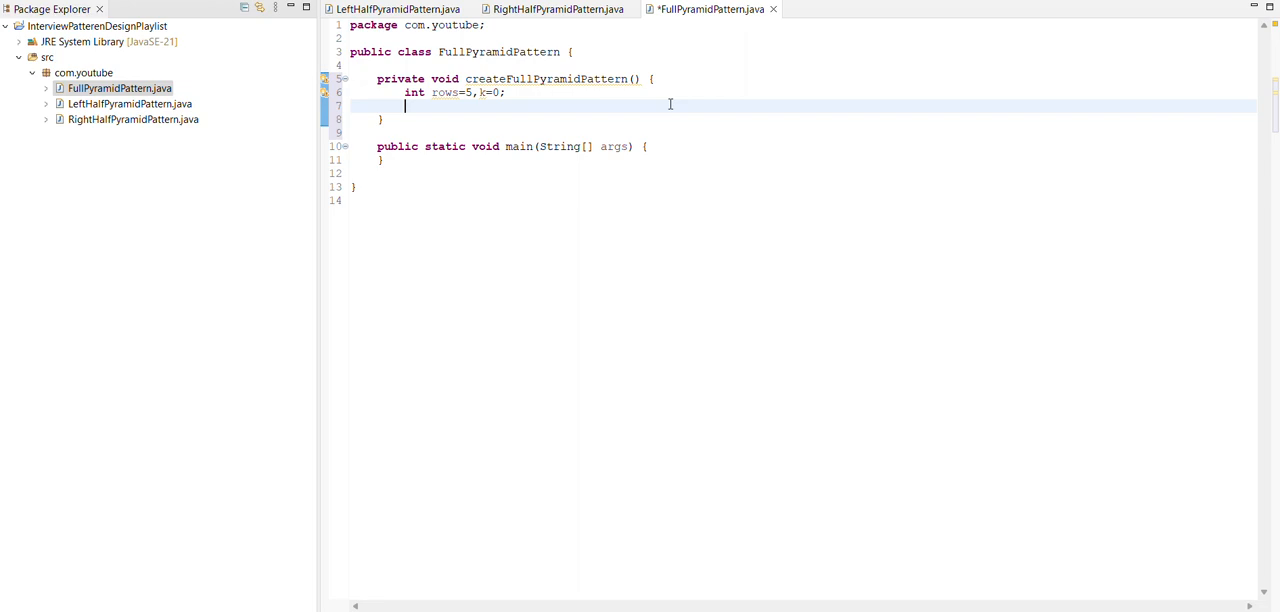
# Write the outer loop 'for(int i=1;i<=rows;++i,k=0)' in the pyramid method.
pyautogui.write('for')
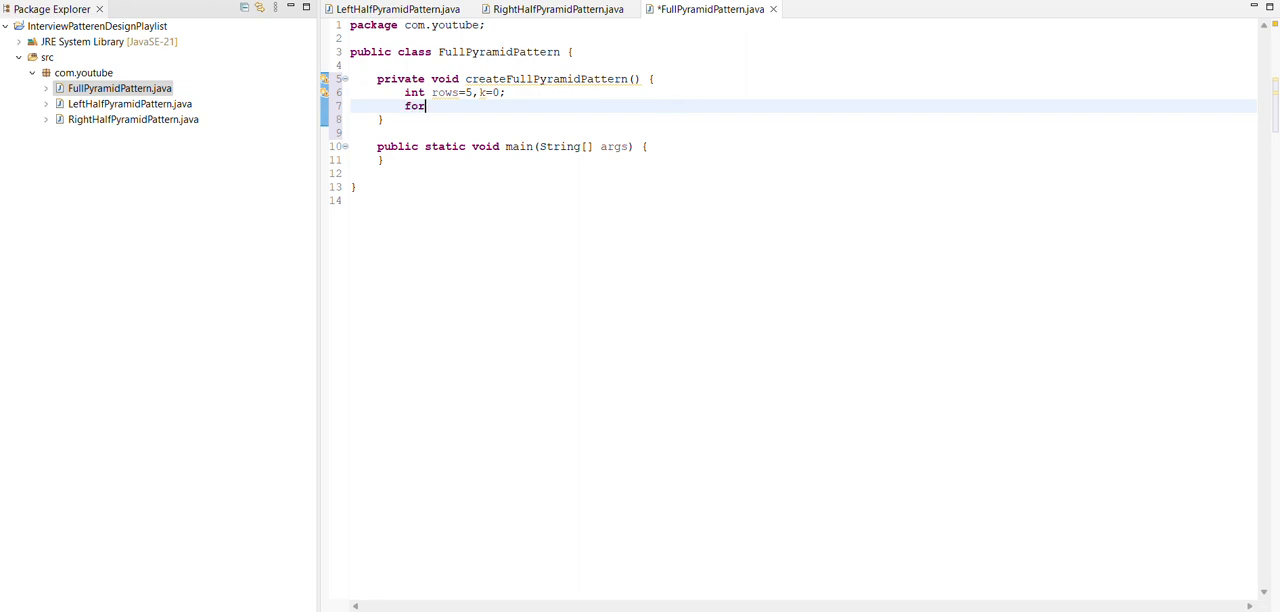
pyautogui.write('()')
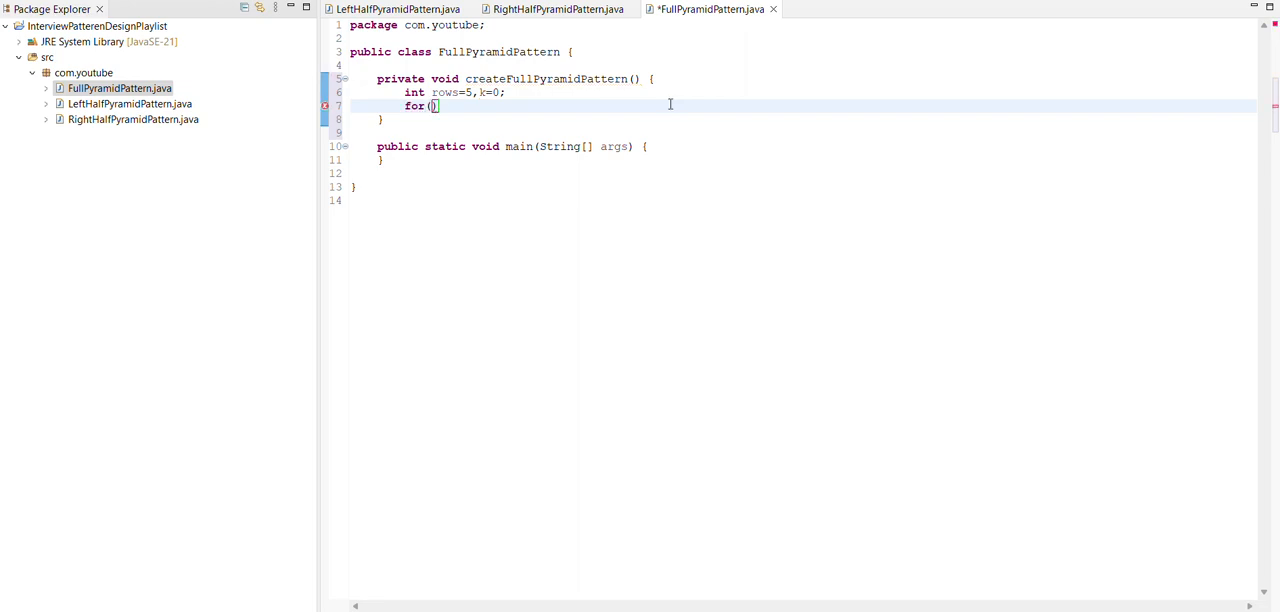
pyautogui.write('int i')
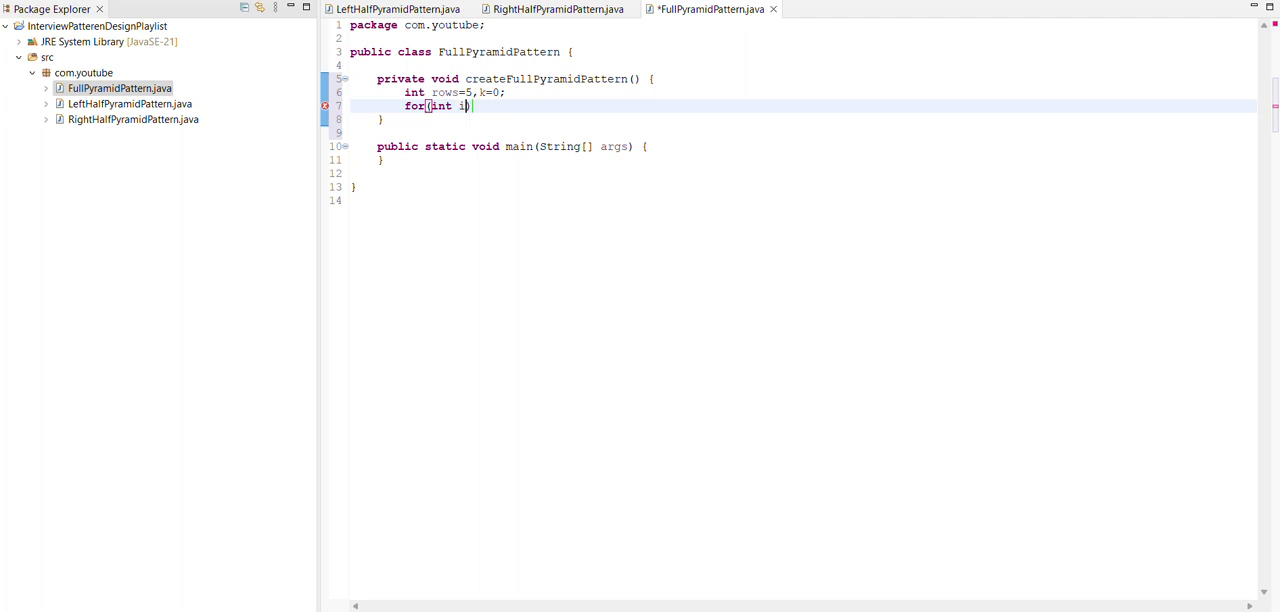
pyautogui.write('=')
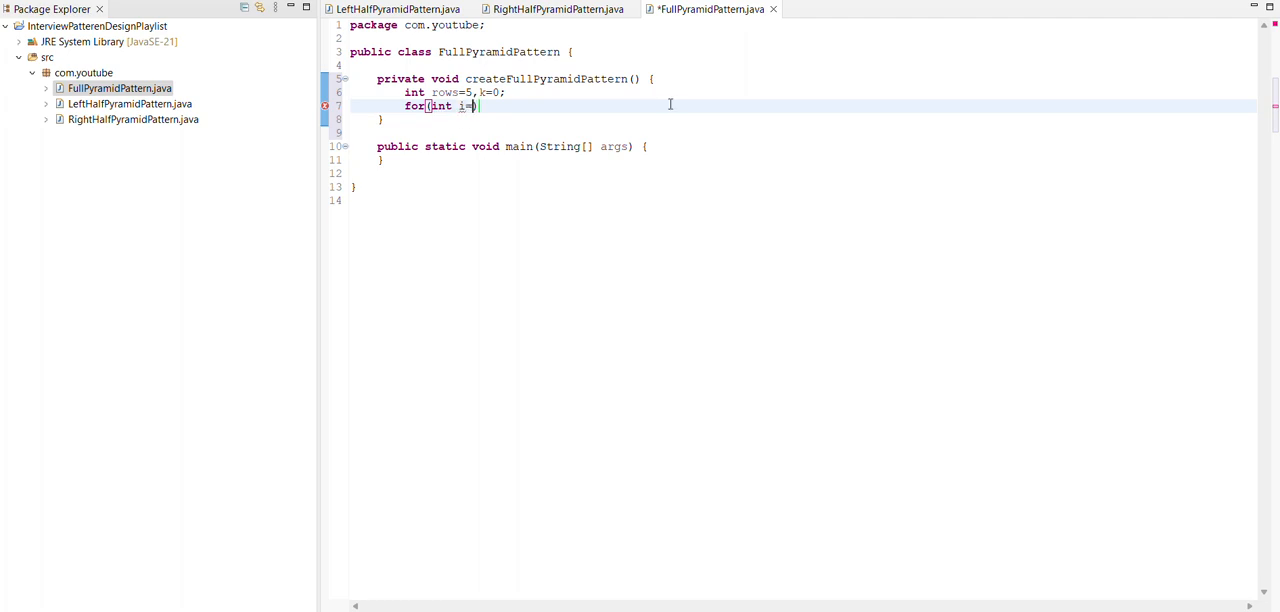
pyautogui.write('1;')
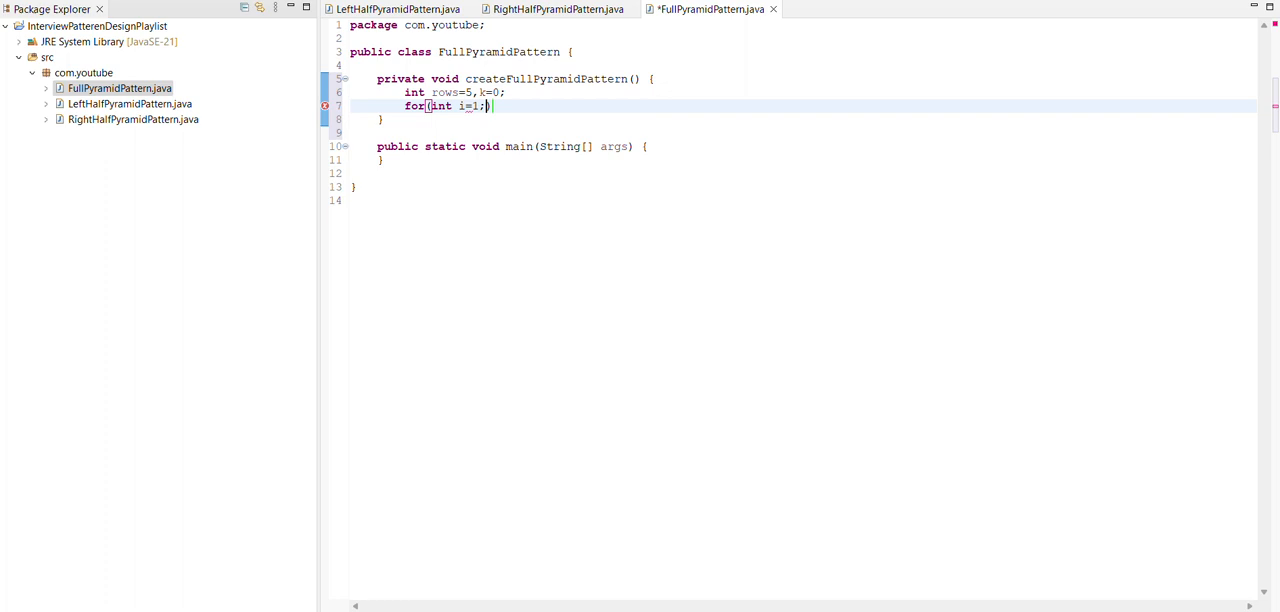
pyautogui.write('i')
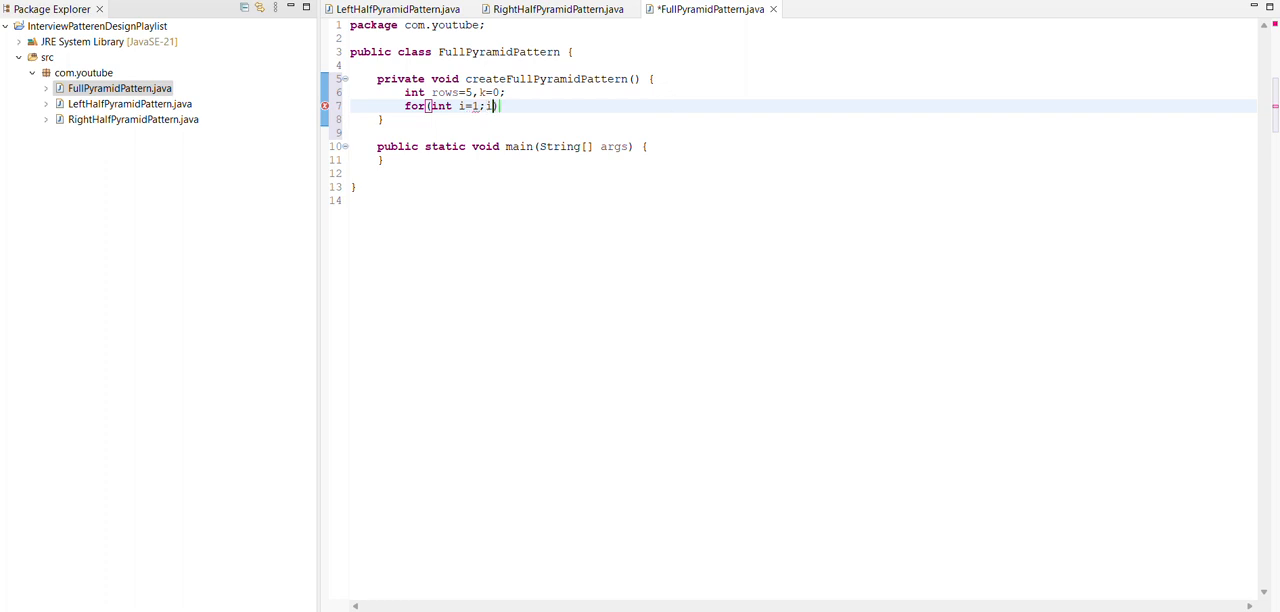
pyautogui.write('<')
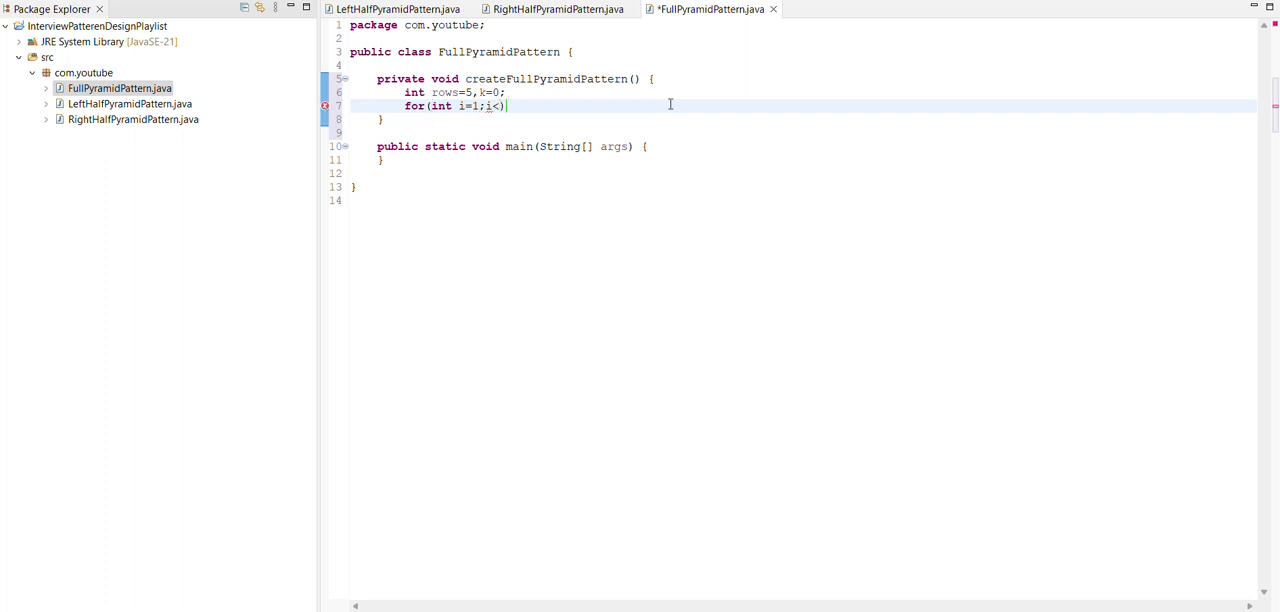
pyautogui.write('=rows)')
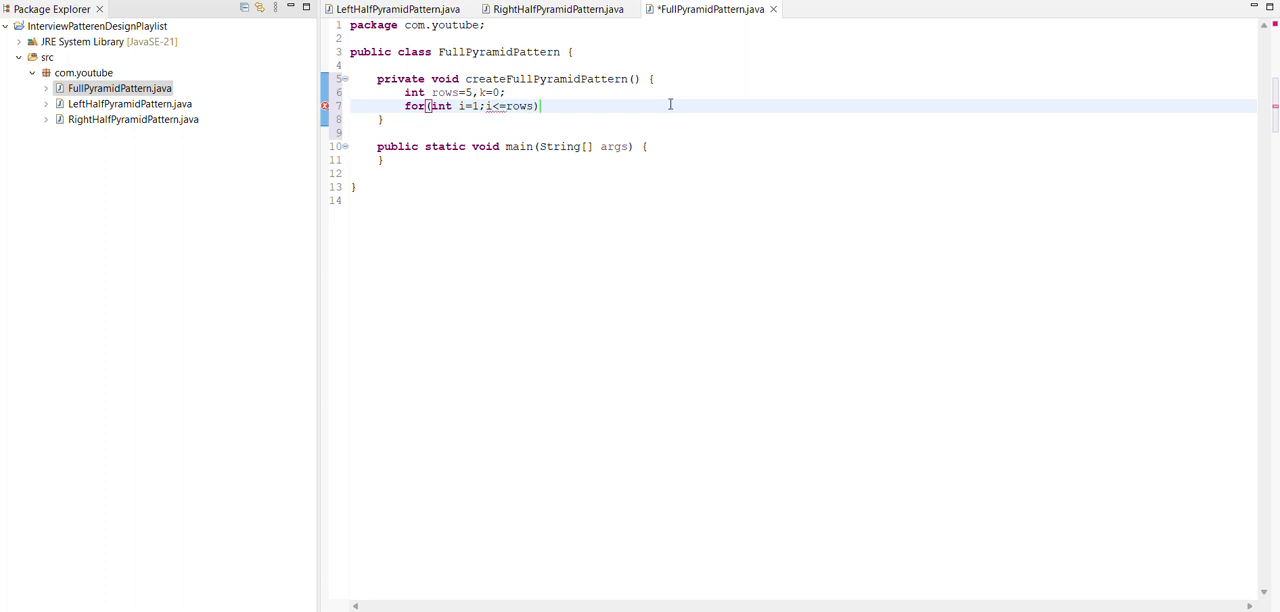
pyautogui.write('++i)')
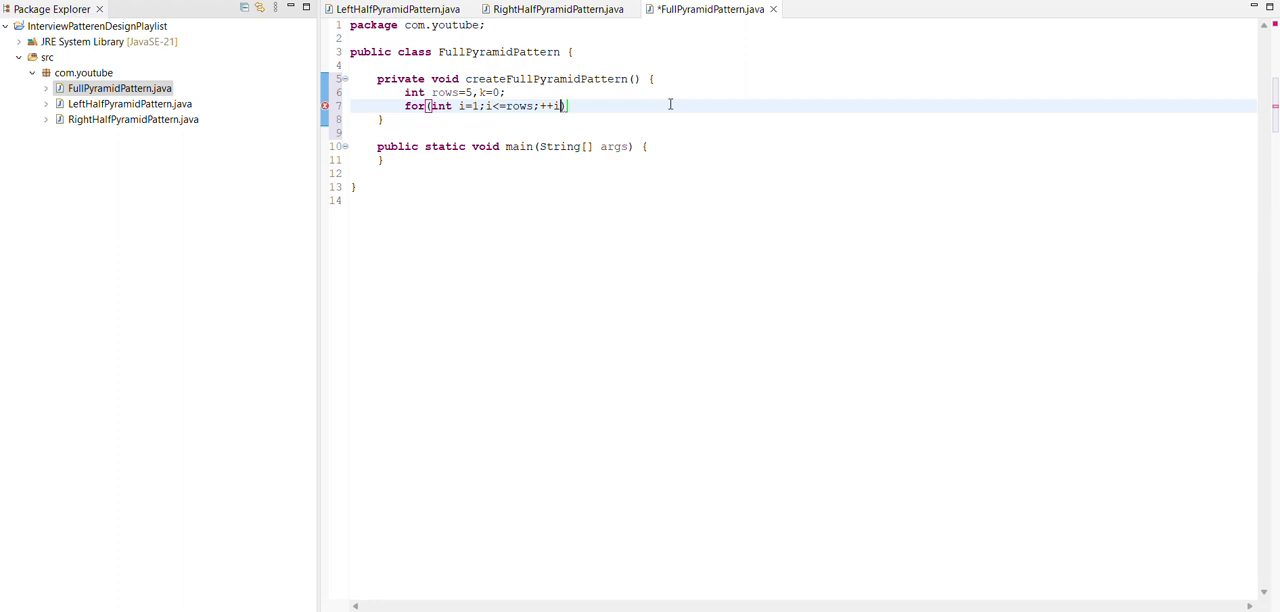
pyautogui.write(',k=0')
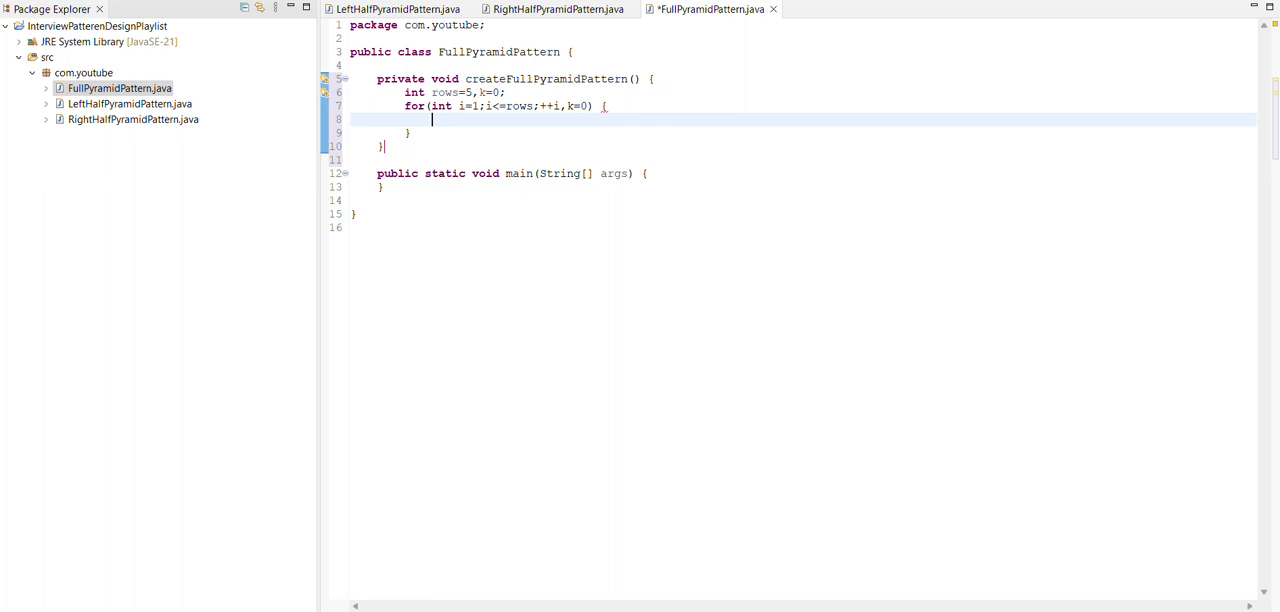
# Nest 'for(int space=1;space<=rows-i;++space)' inside it and begin System.out.print via the syso template.
pyautogui.write('fo')
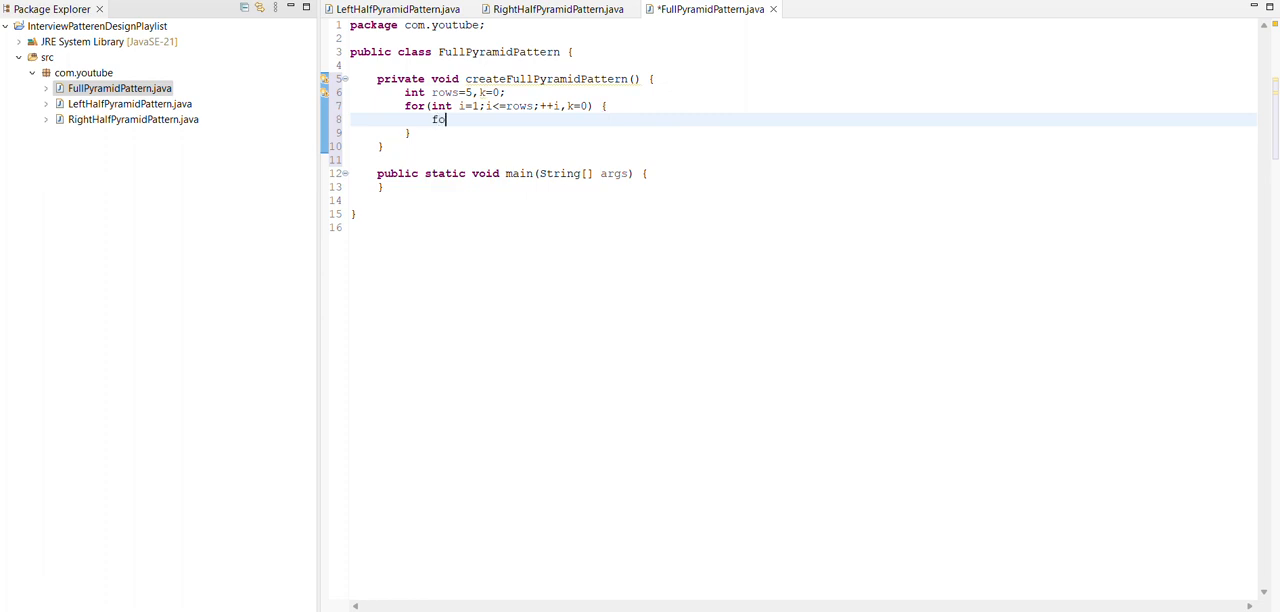
pyautogui.write('or()')
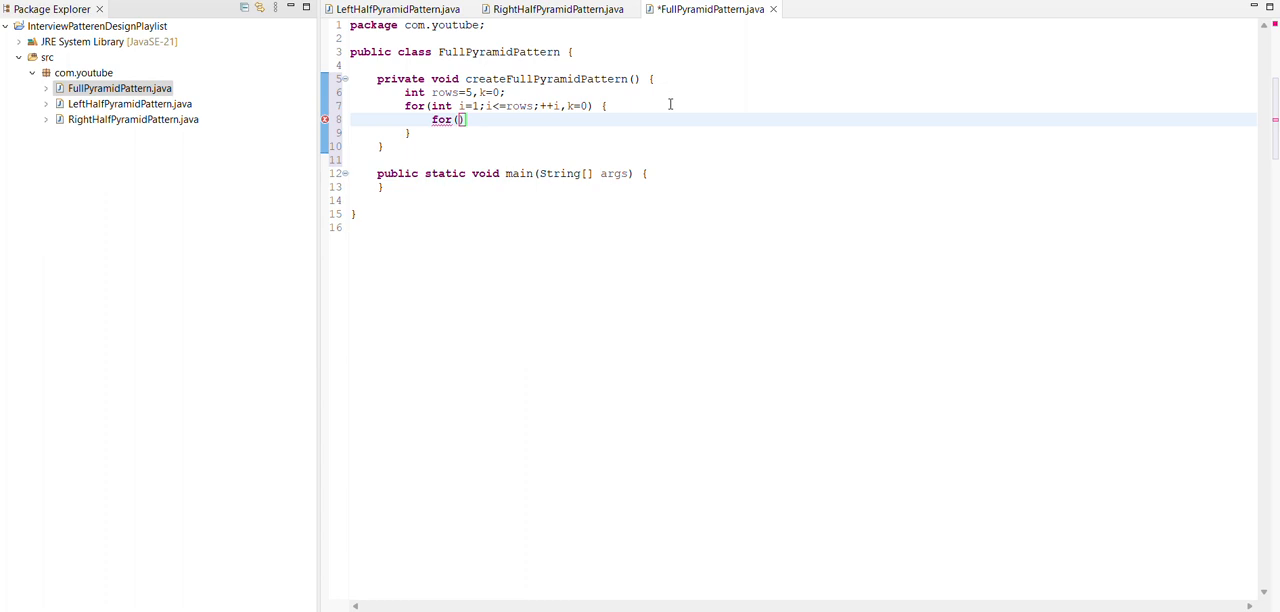
pyautogui.write('int')
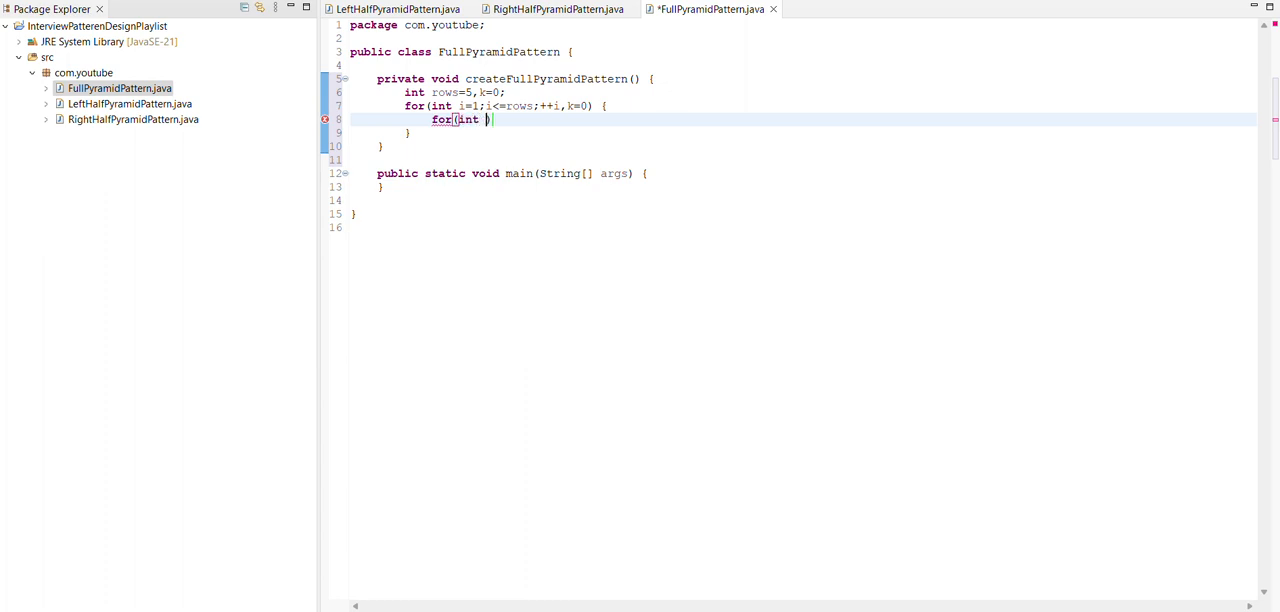
pyautogui.write('space)')
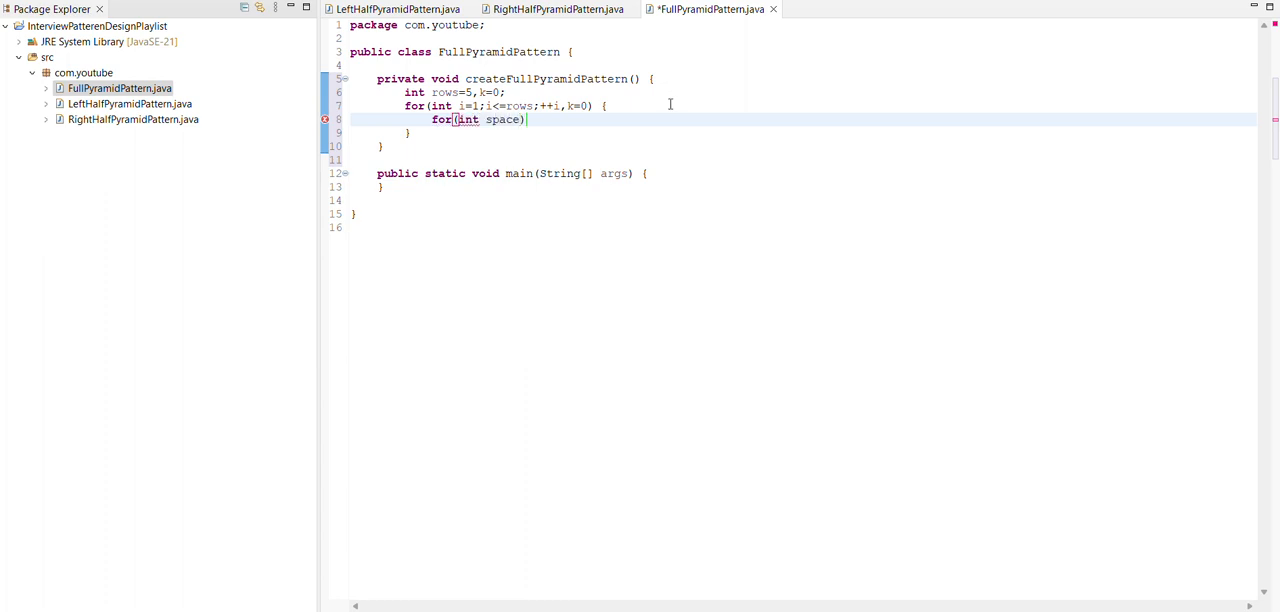
pyautogui.write('=1;)')
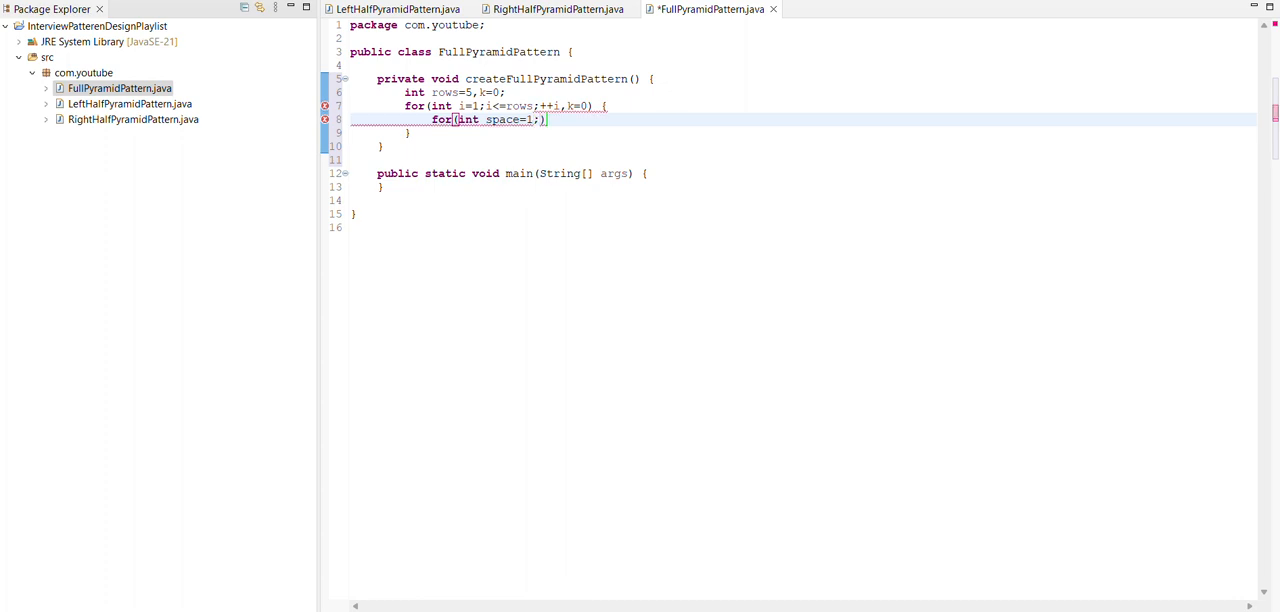
pyautogui.write('space')
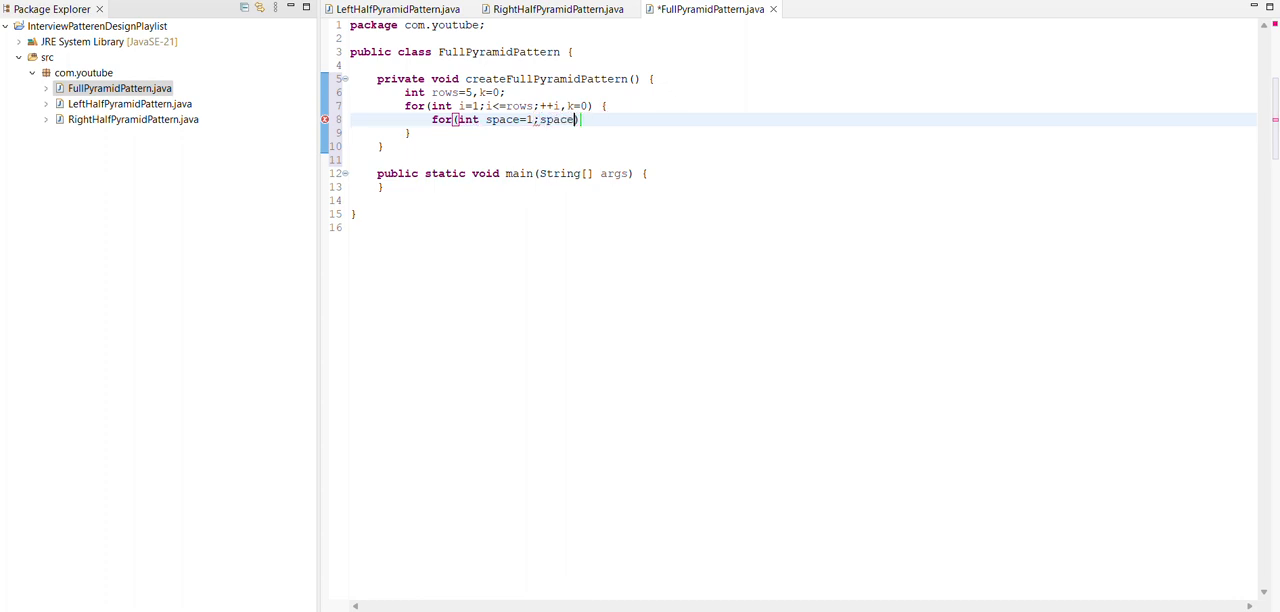
pyautogui.write('<=')
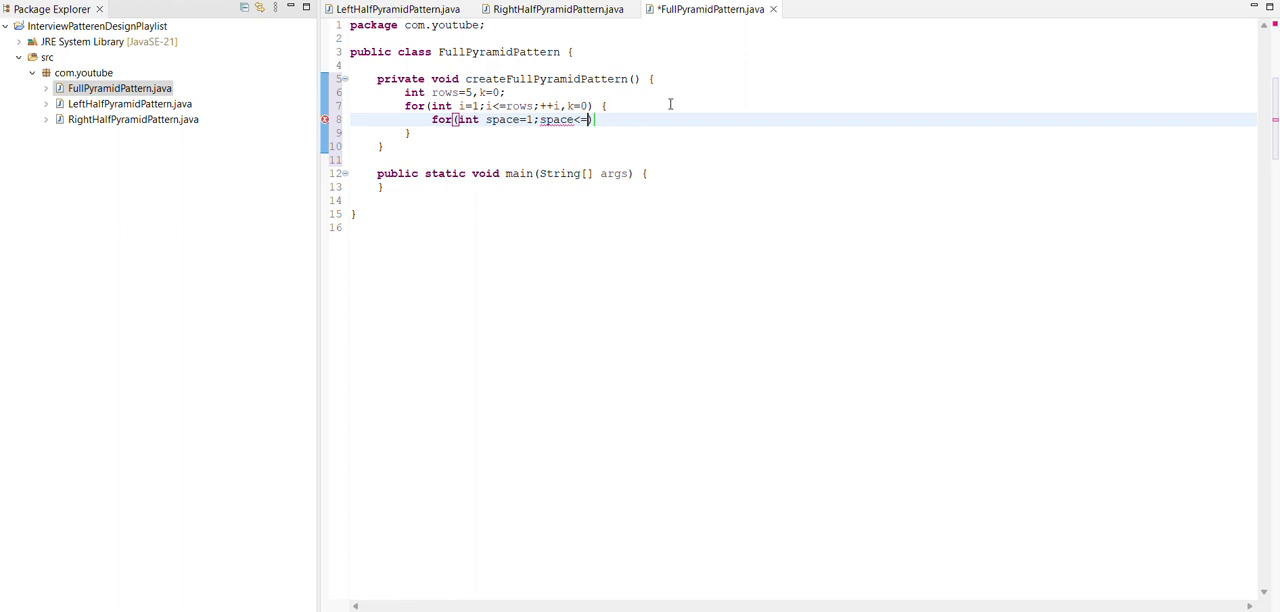
pyautogui.write('rows-i;++space')
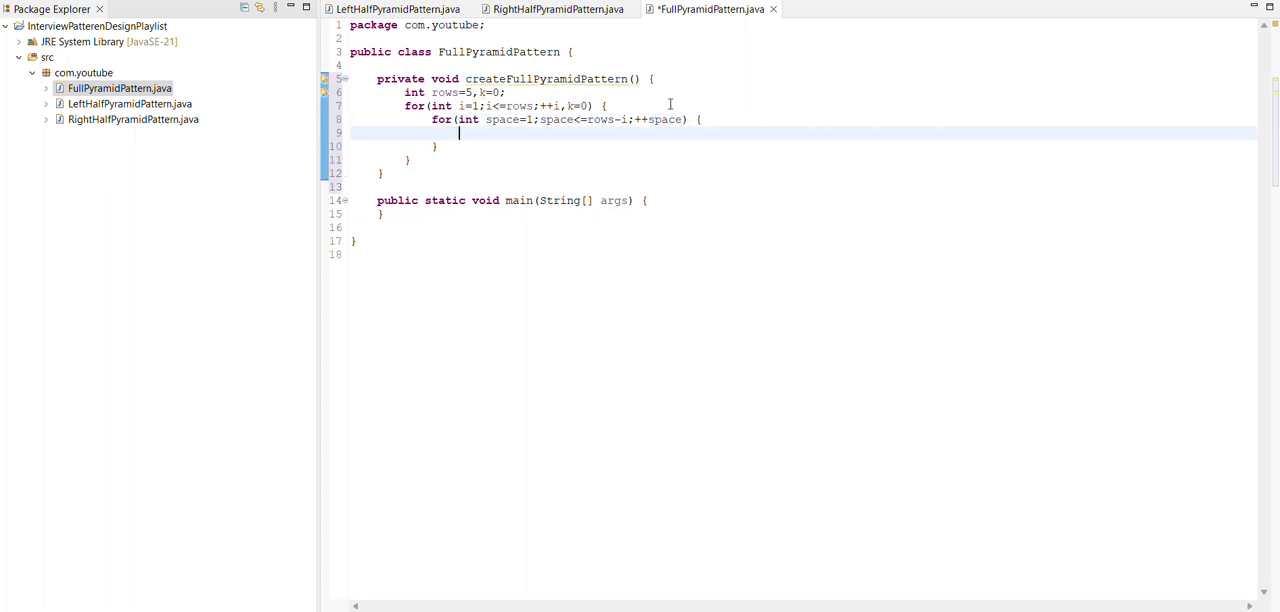
pyautogui.write('syso')
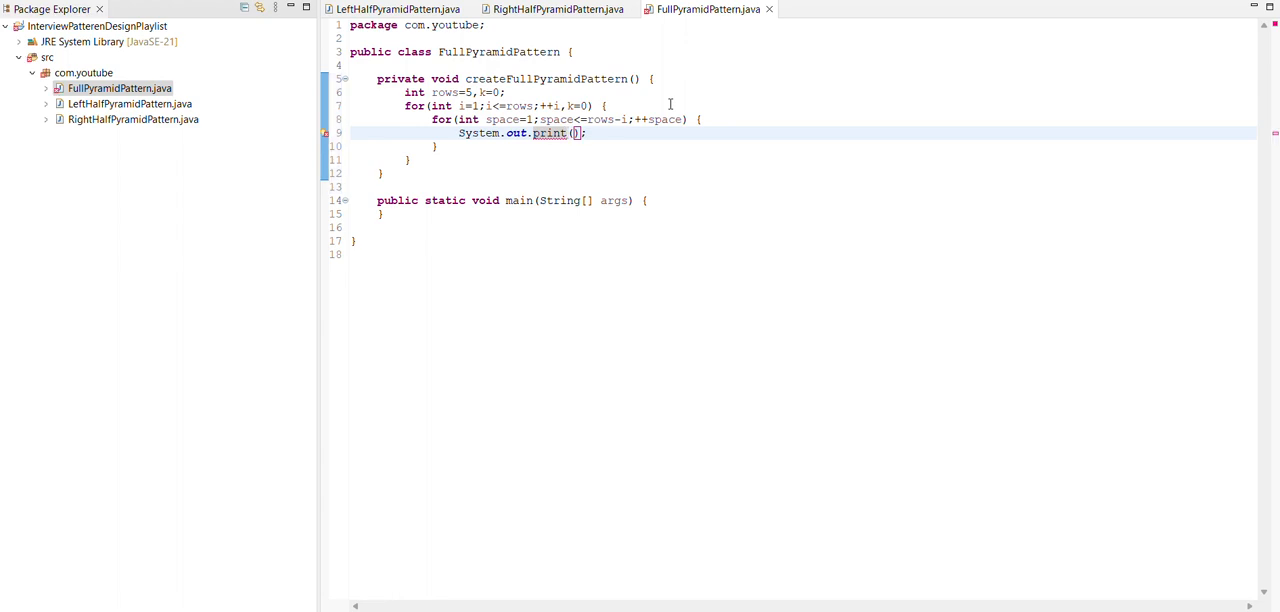
# Print a space in the inner loop and start 'while(k != 2*i-1) {' after it.
pyautogui.write('" "')
pyautogui.write('while(')
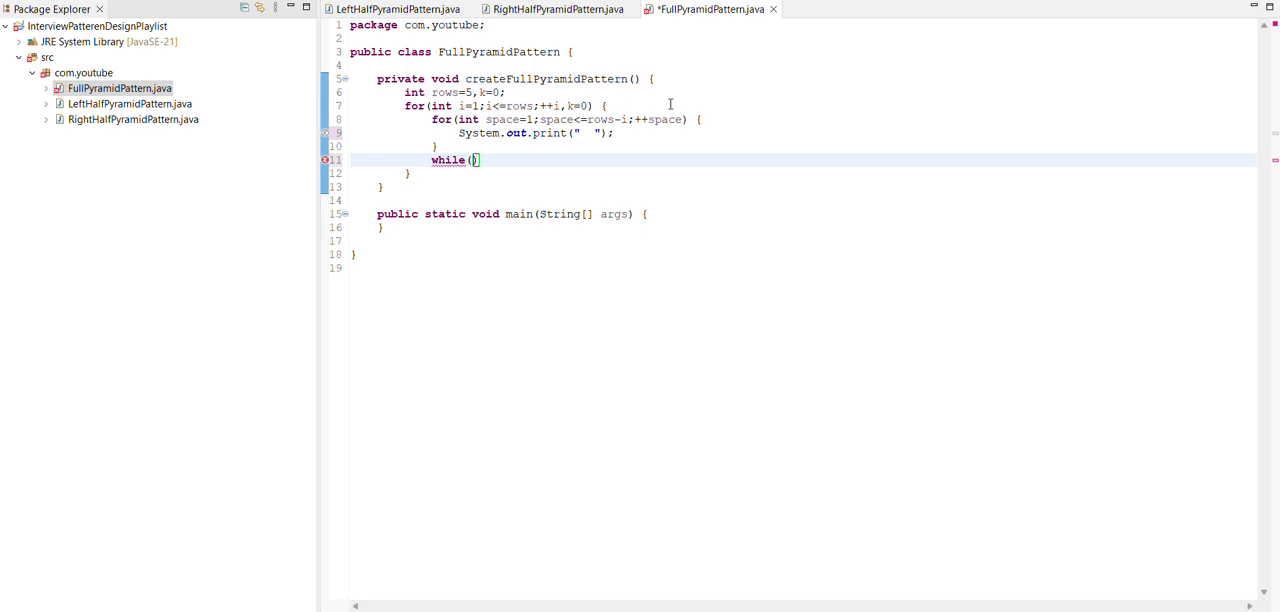
pyautogui.write('k')
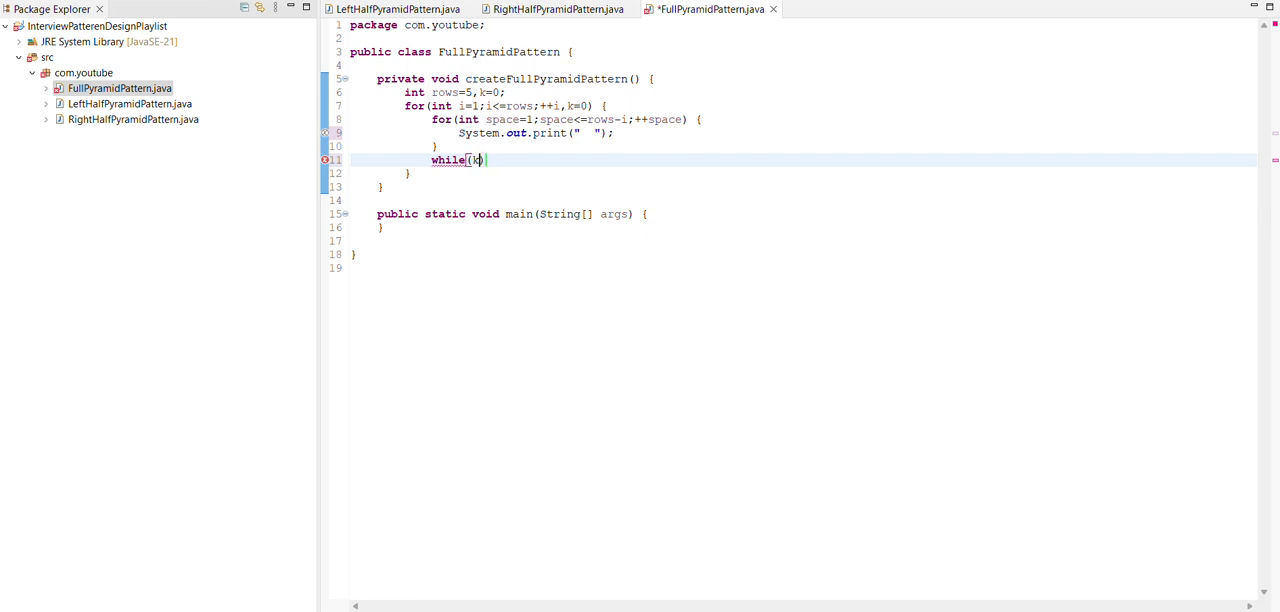
pyautogui.write('!')
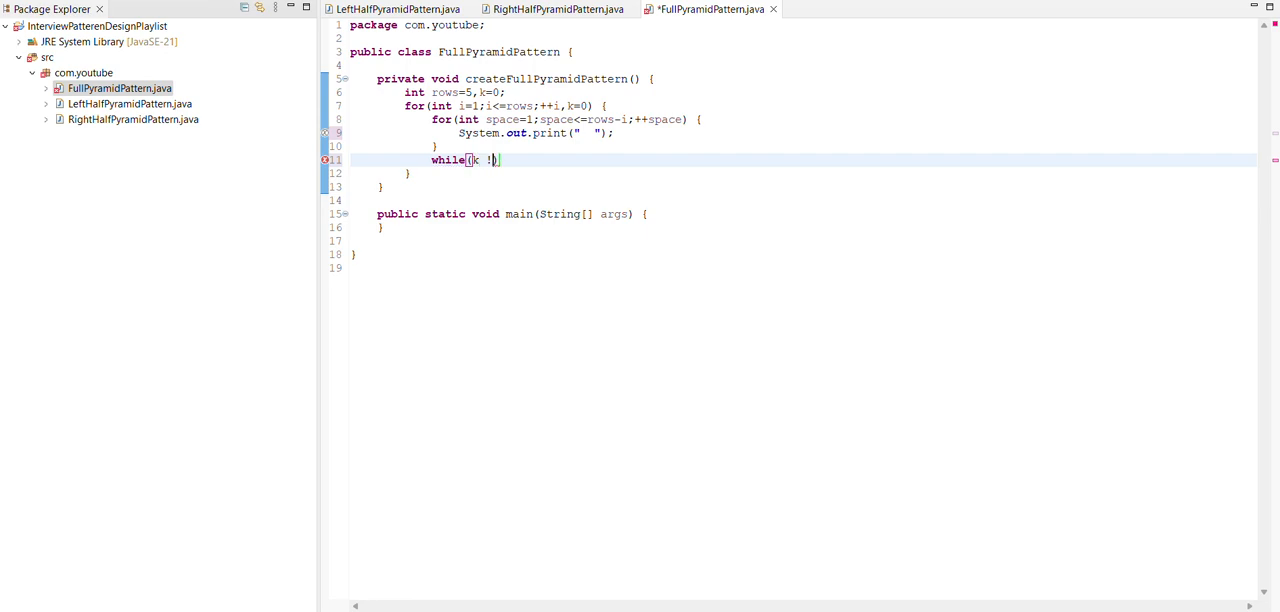
pyautogui.write('=')
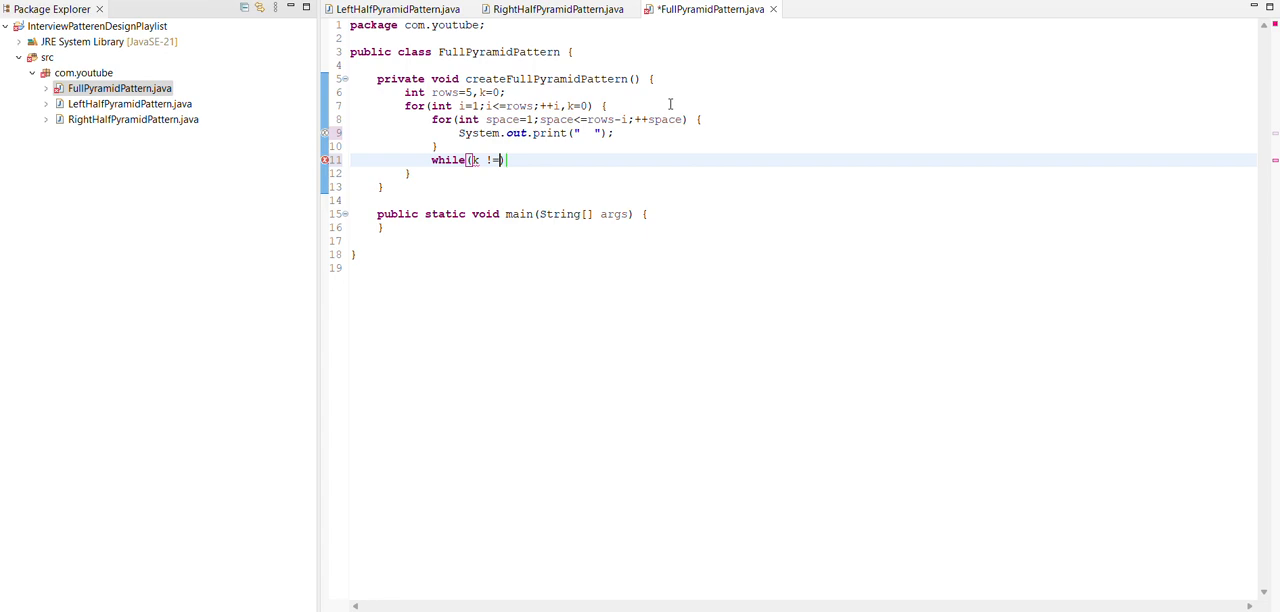
pyautogui.write('2*i-1')
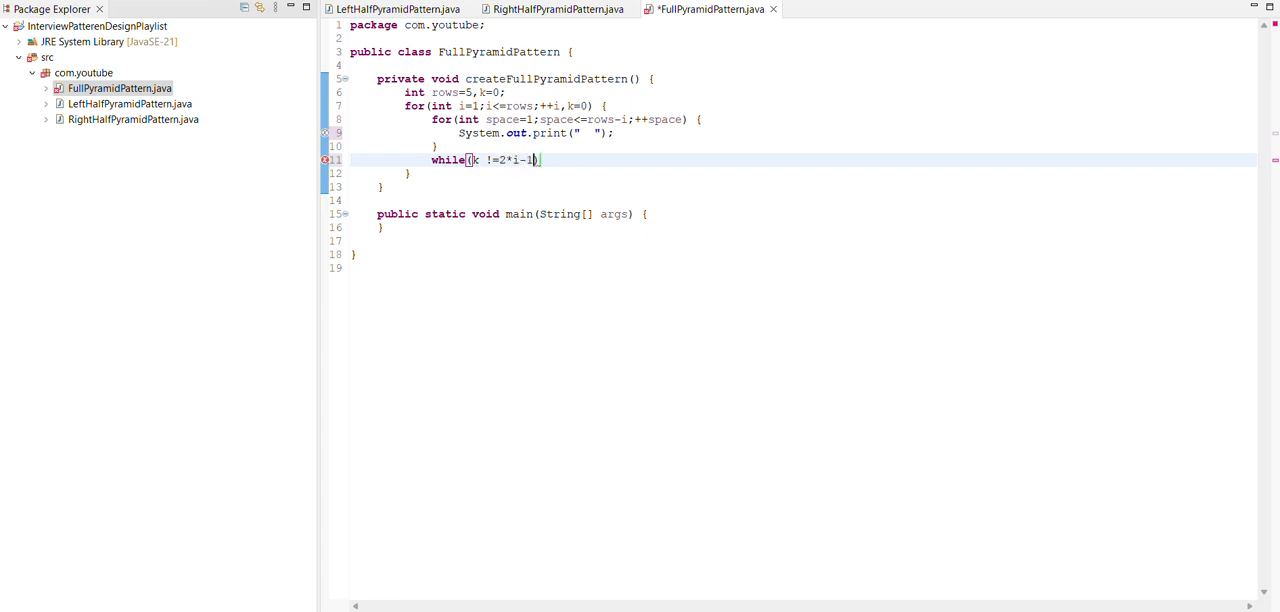
pyautogui.write('{')
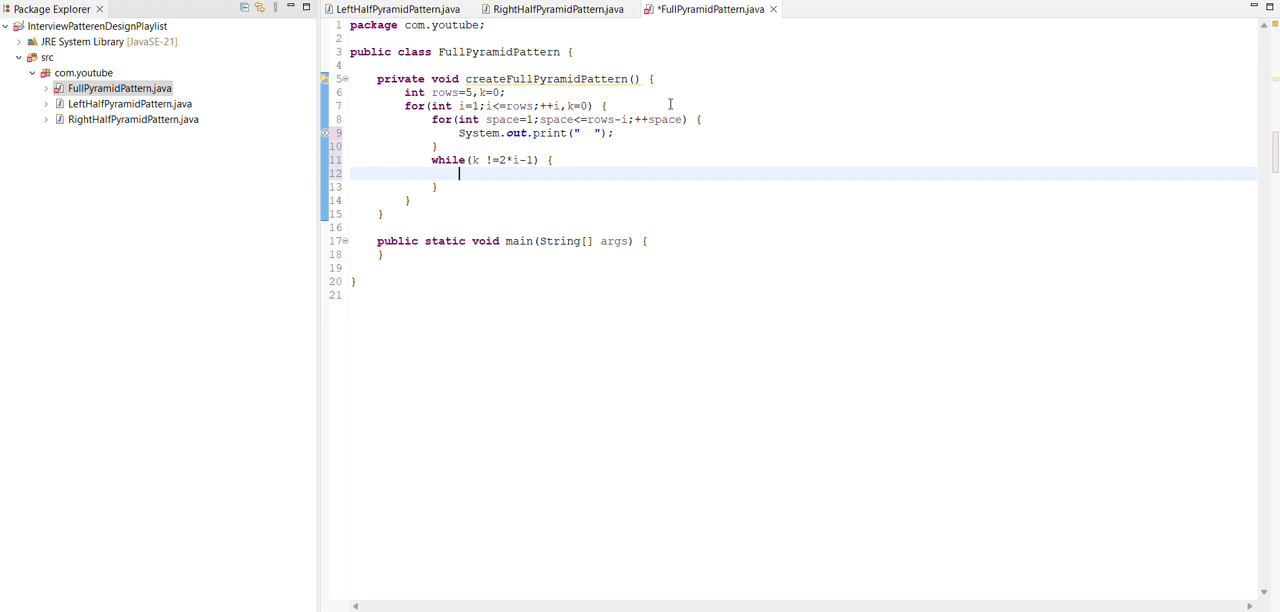
# Inside the while loop print "* " and increment k with ++k.
pyautogui.write('System.out.println();')
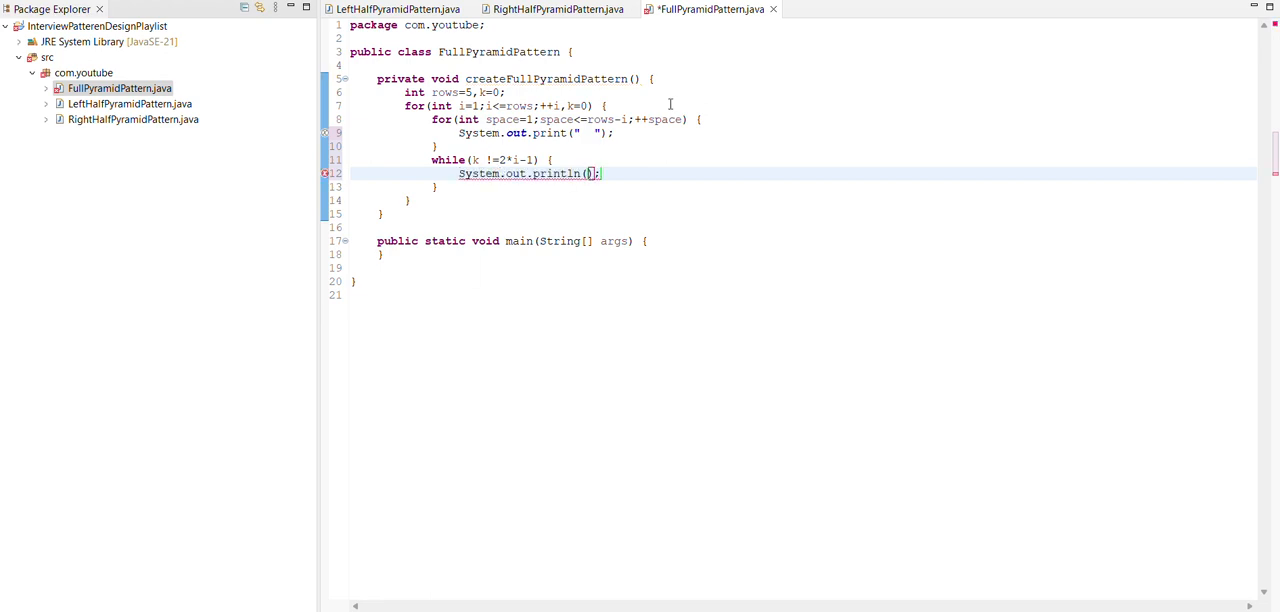
pyautogui.write('""')
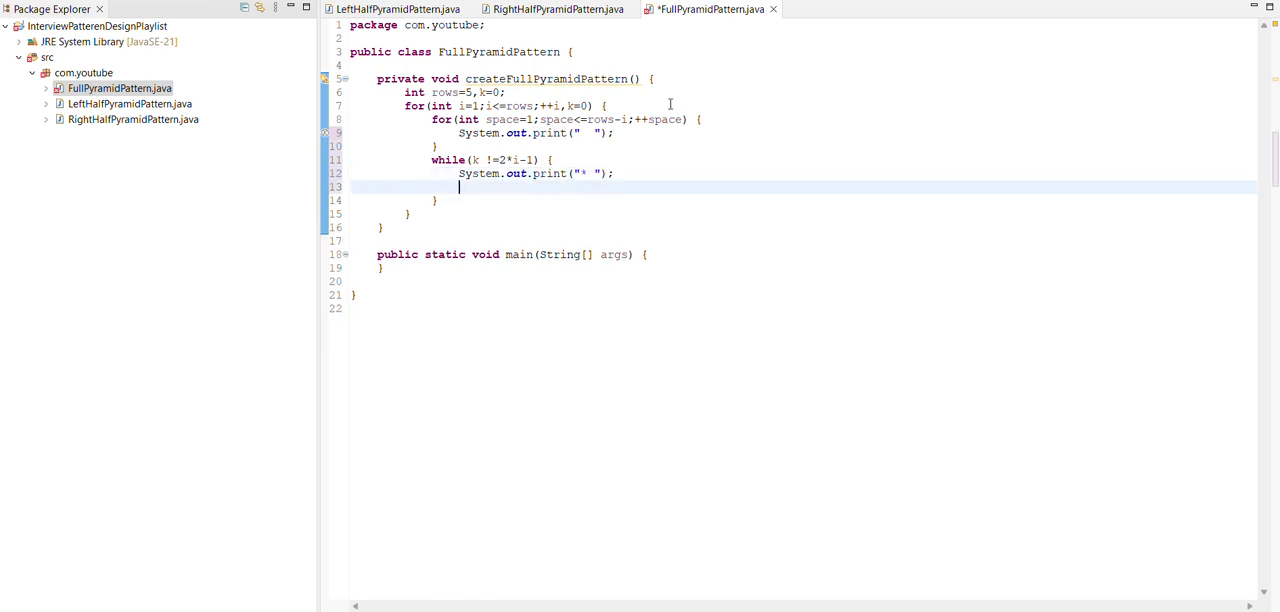
pyautogui.write('++k;')
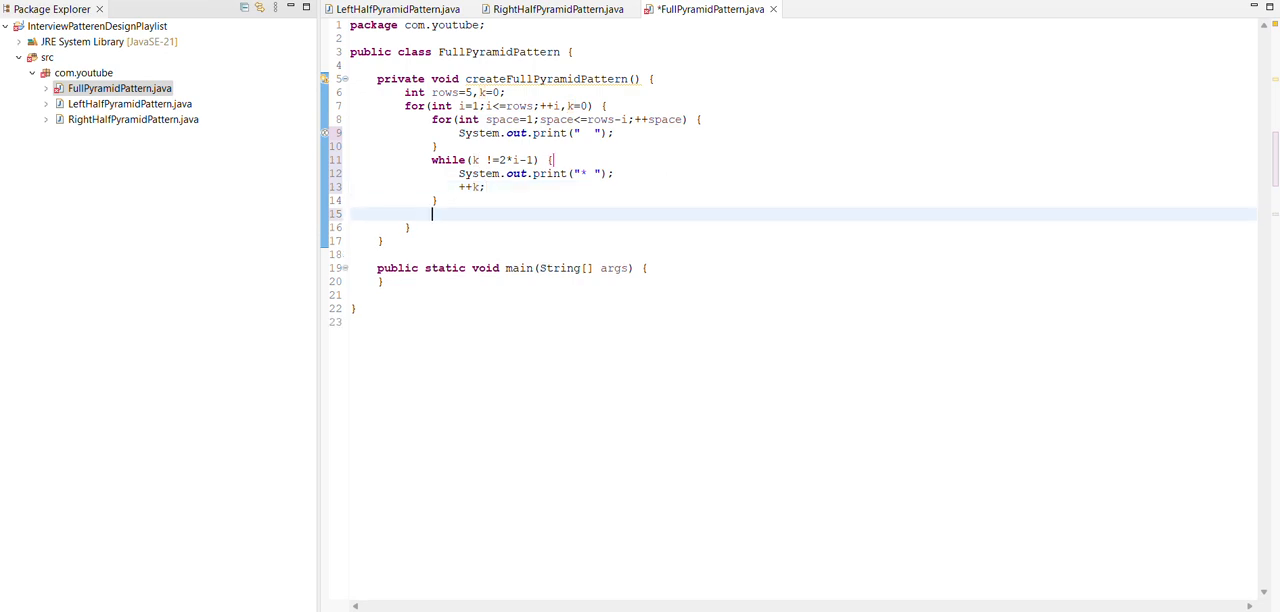
# End each outer-loop iteration with System.out.println() via the sysout template and save.
pyautogui.write('sys')
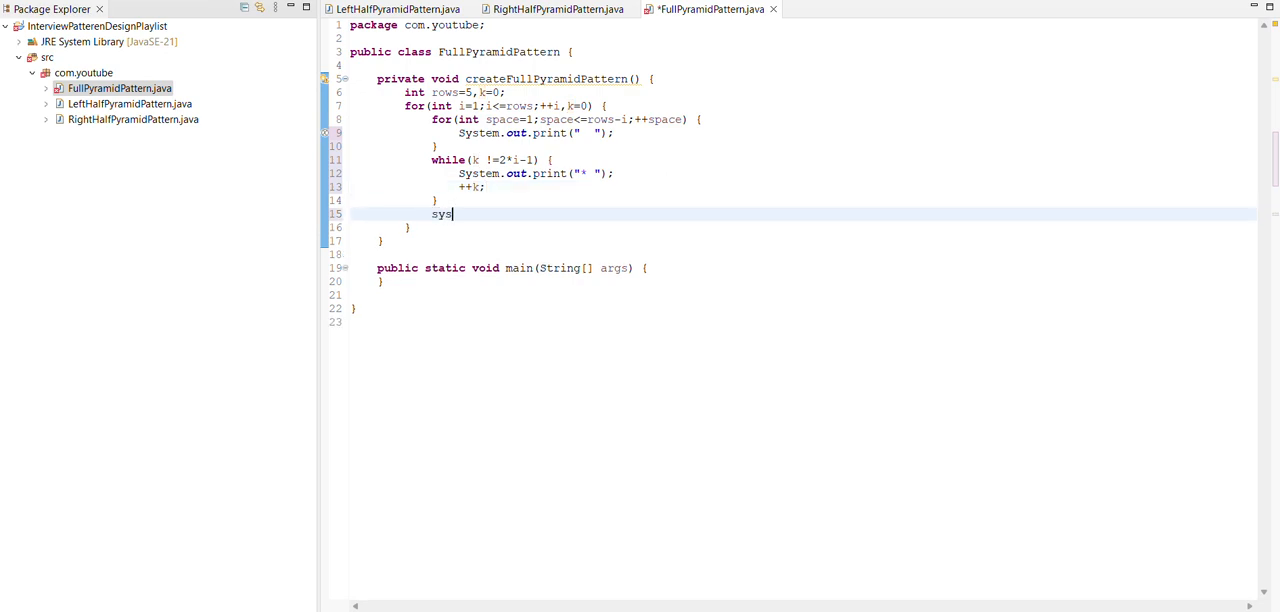
pyautogui.write('out')
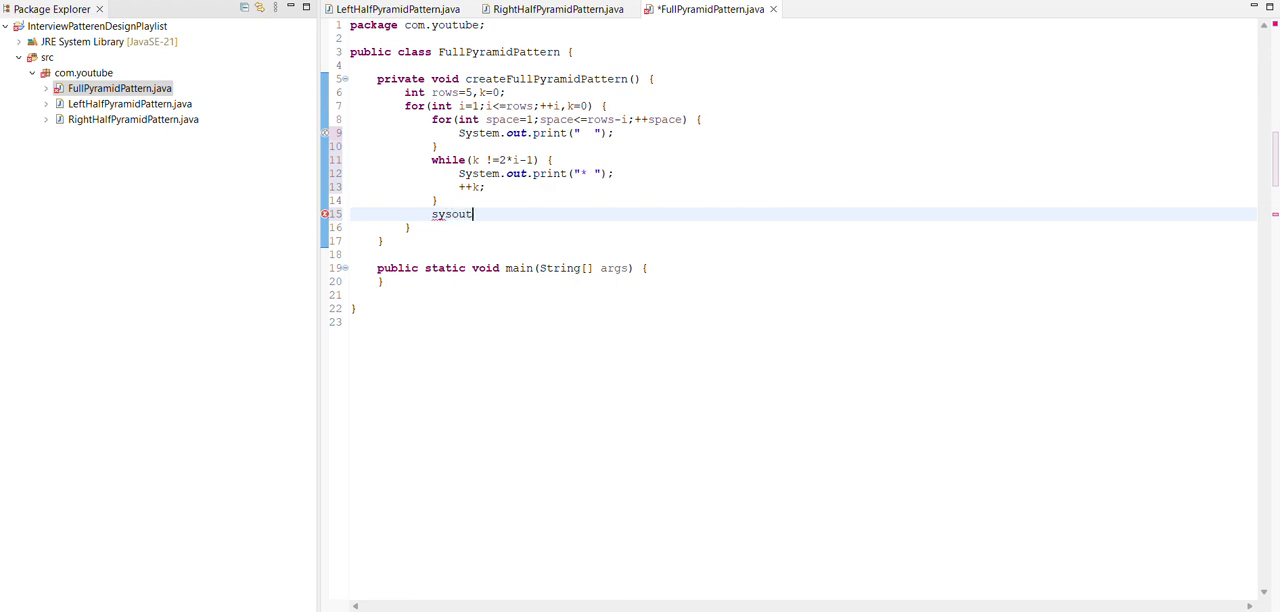
pyautogui.press('Tab')
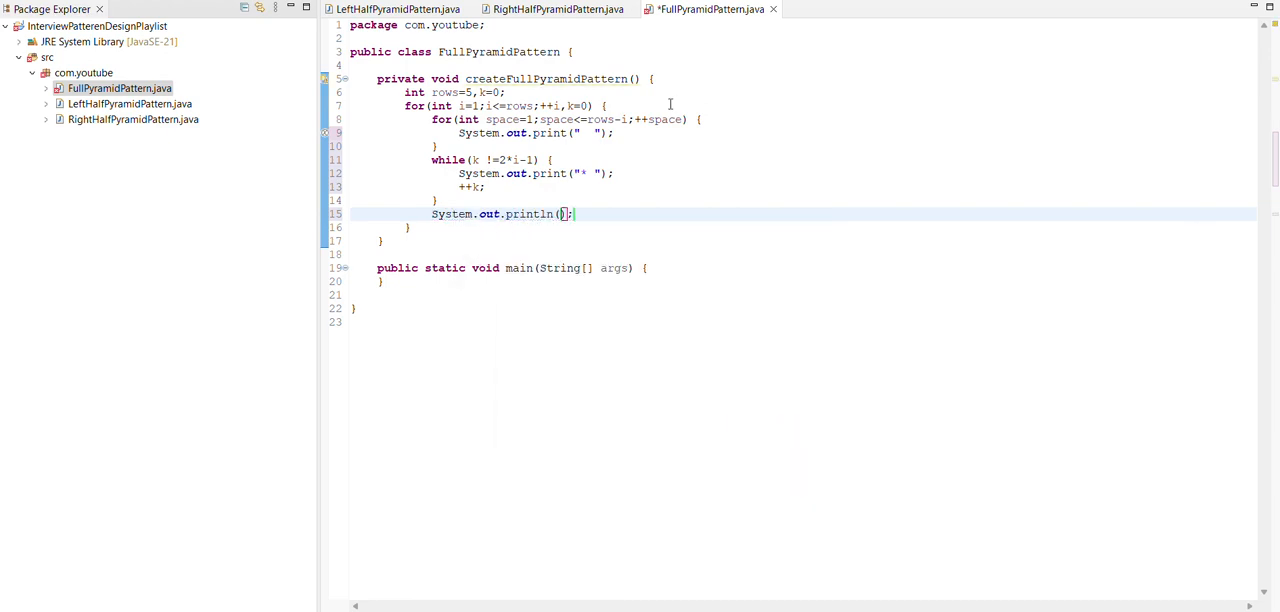
pyautogui.press('ctrl+s')
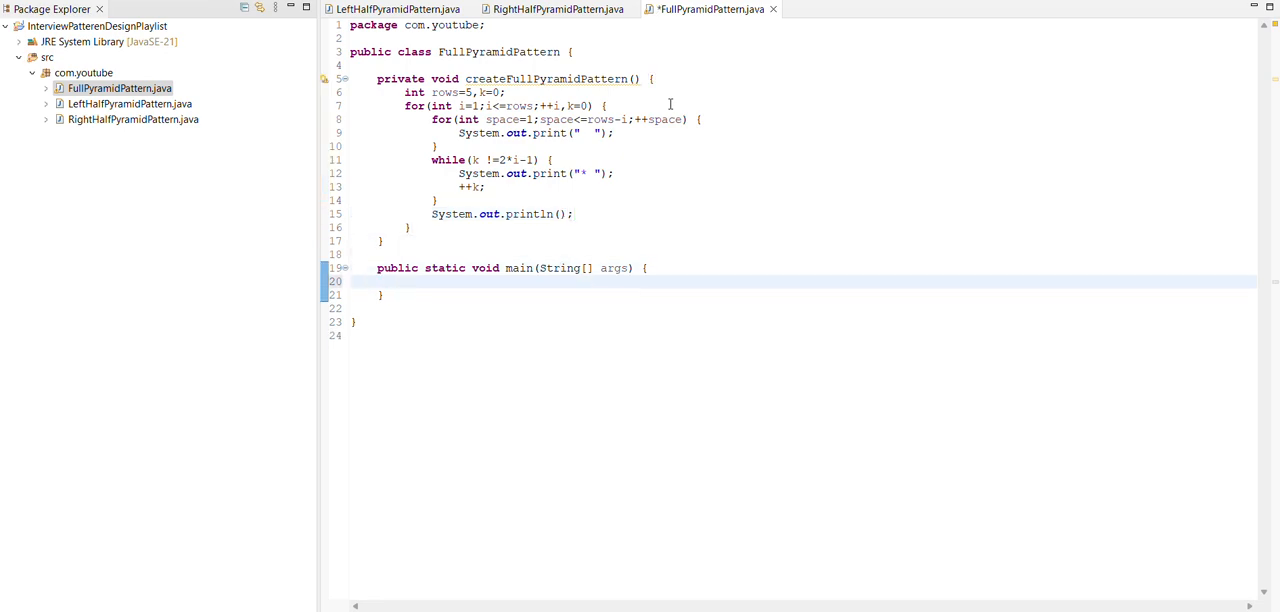
# Call new FullPyramidPattern().createFullPyramidPattern(); from main using content assist.
pyautogui.write('new')
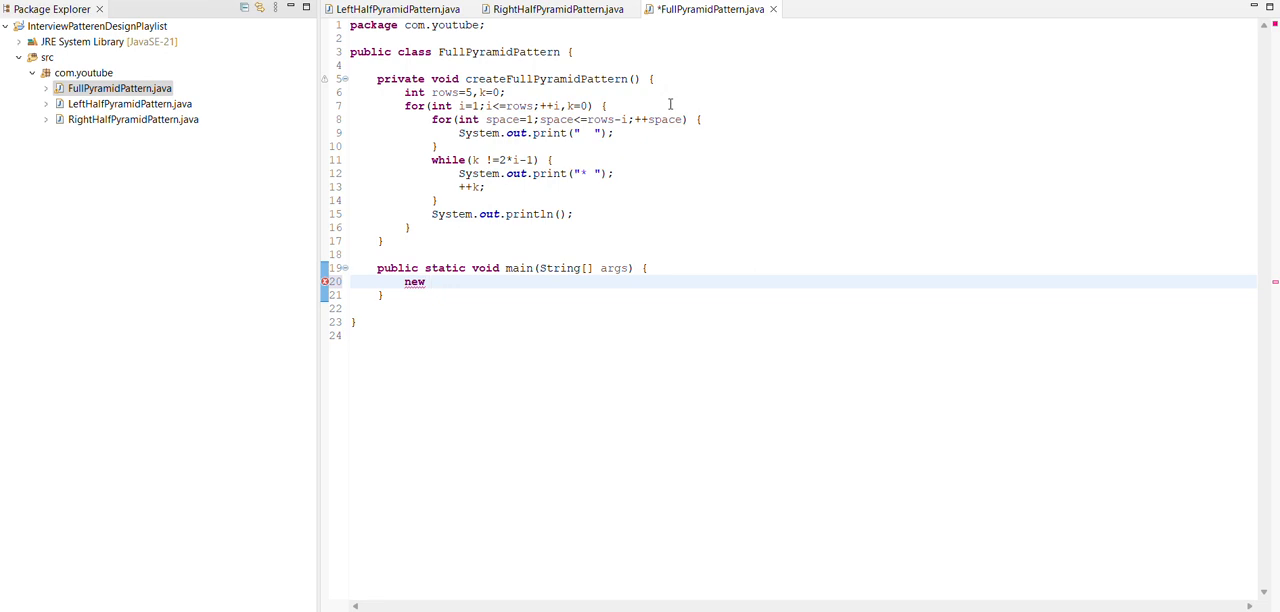
pyautogui.write('FullPyramidPattern().createFullPyramidPattern();')
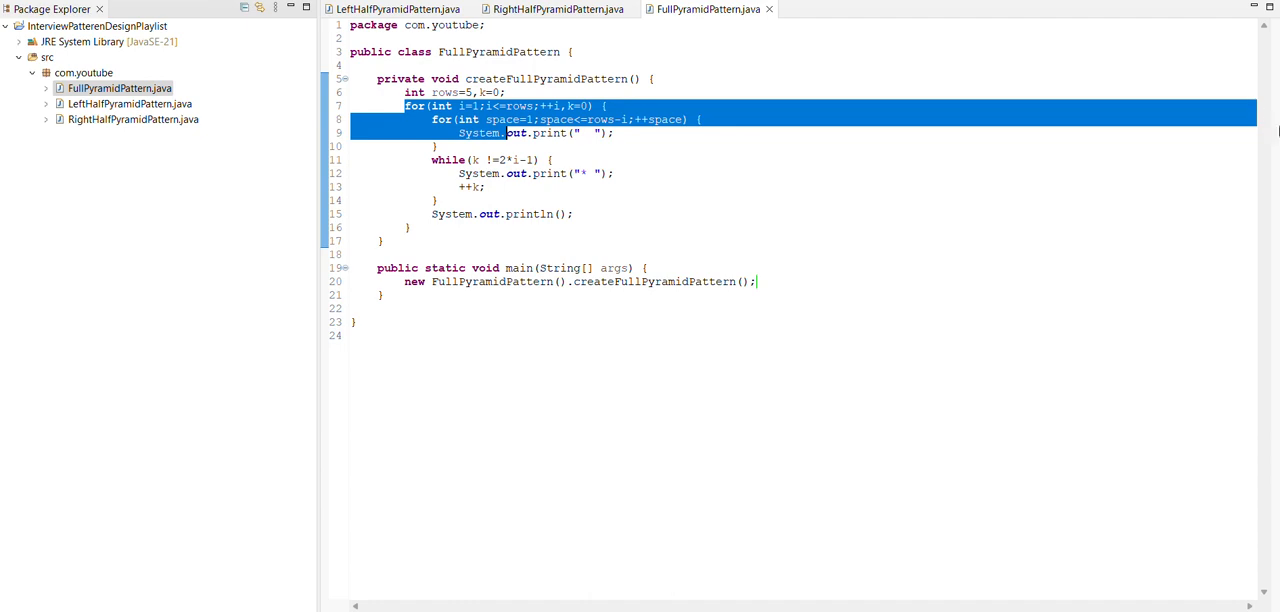
pyautogui.click(1162, 8)
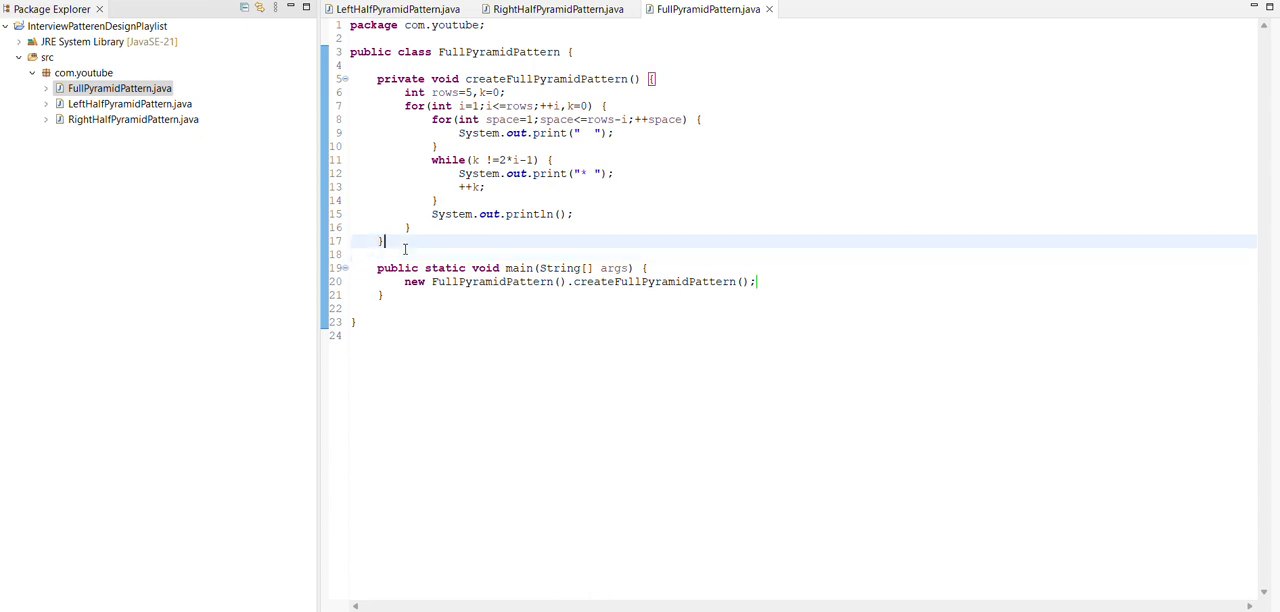
# Duplicate the method as an overload createFullPyramidPattern(int rows) and call it with 5 from main.
pyautogui.moveTo(404, 92); pyautogui.dragTo(404, 240)
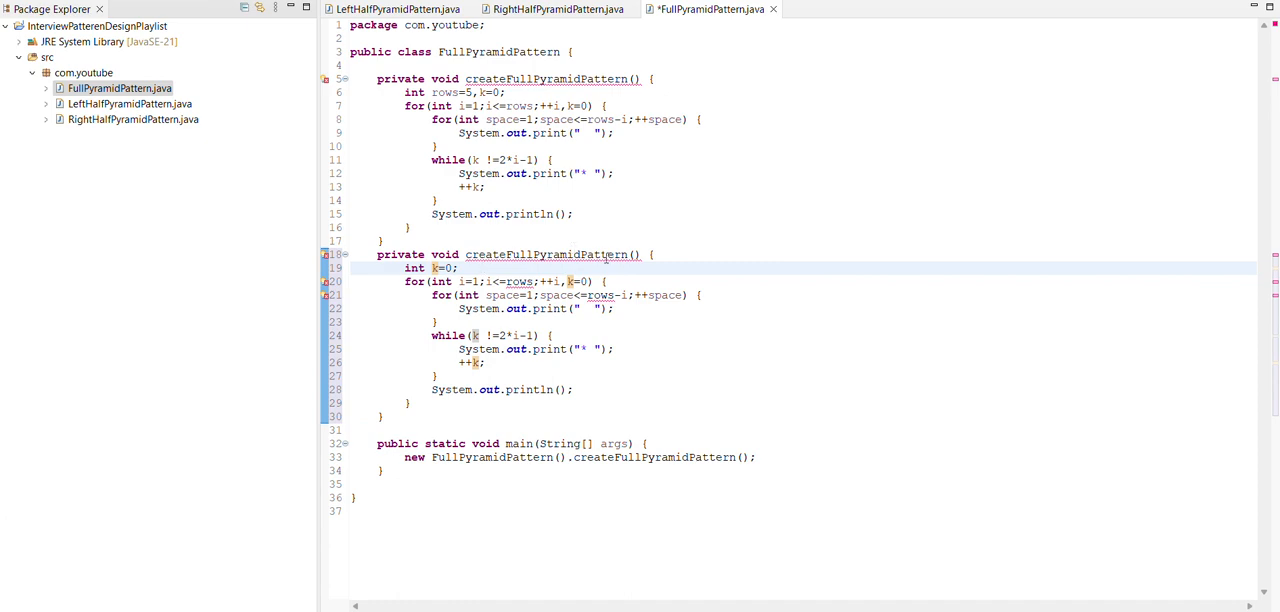
pyautogui.write('int')
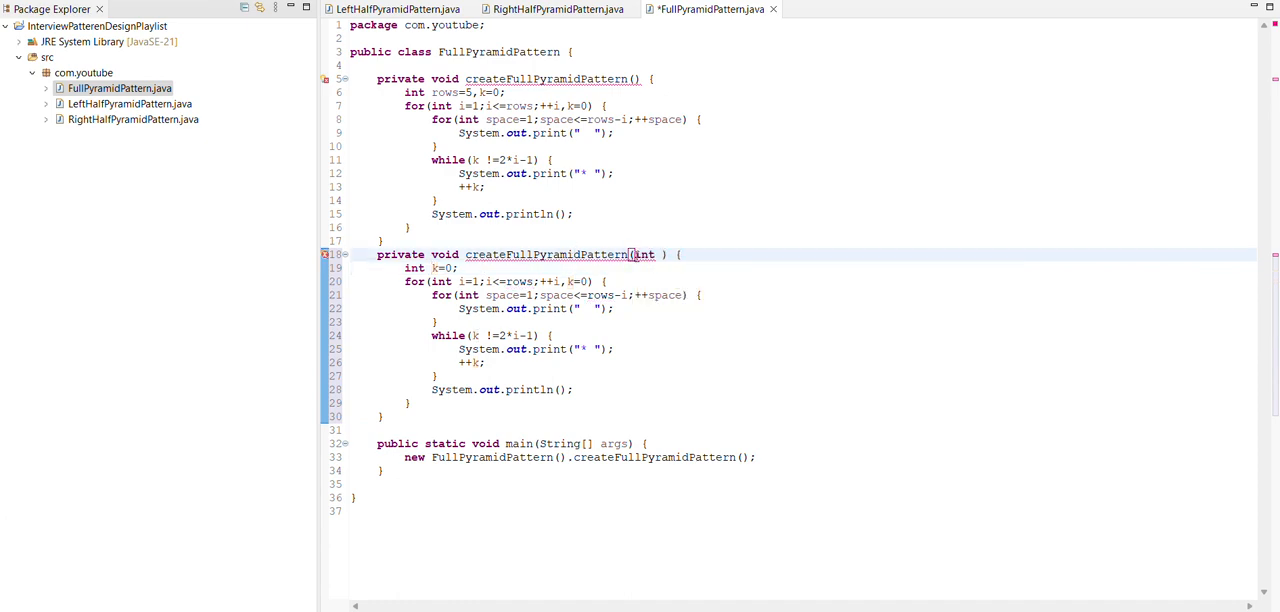
pyautogui.write('row')
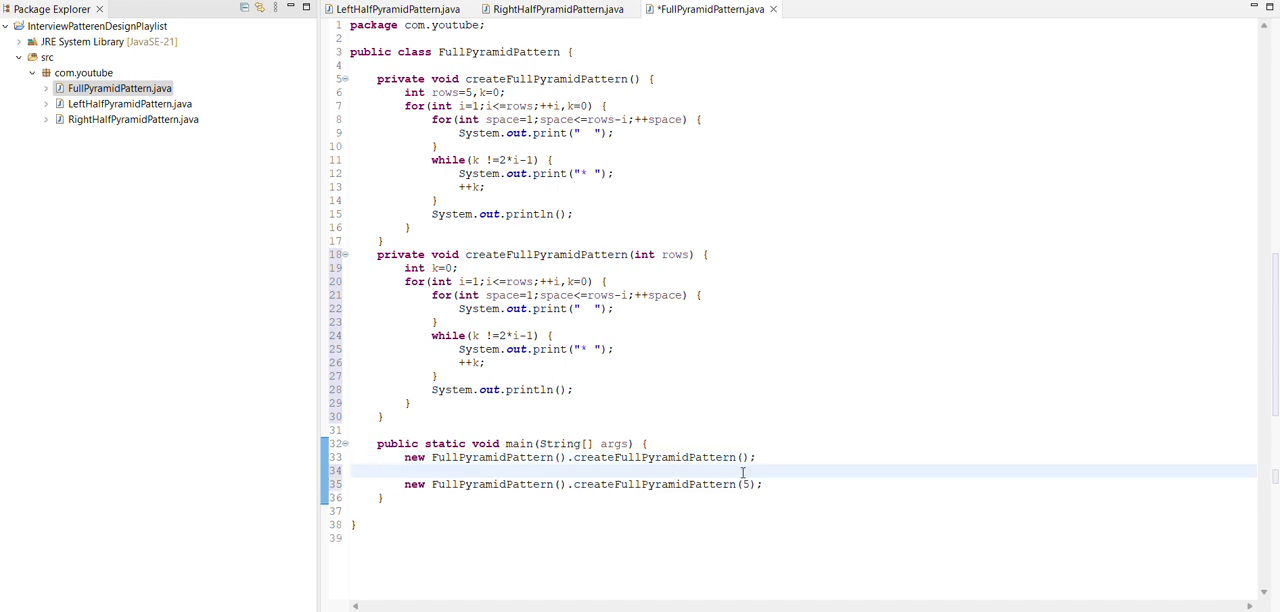
# Add System.out.println("--------") between the two pyramid calls in main.
pyautogui.write('ss')
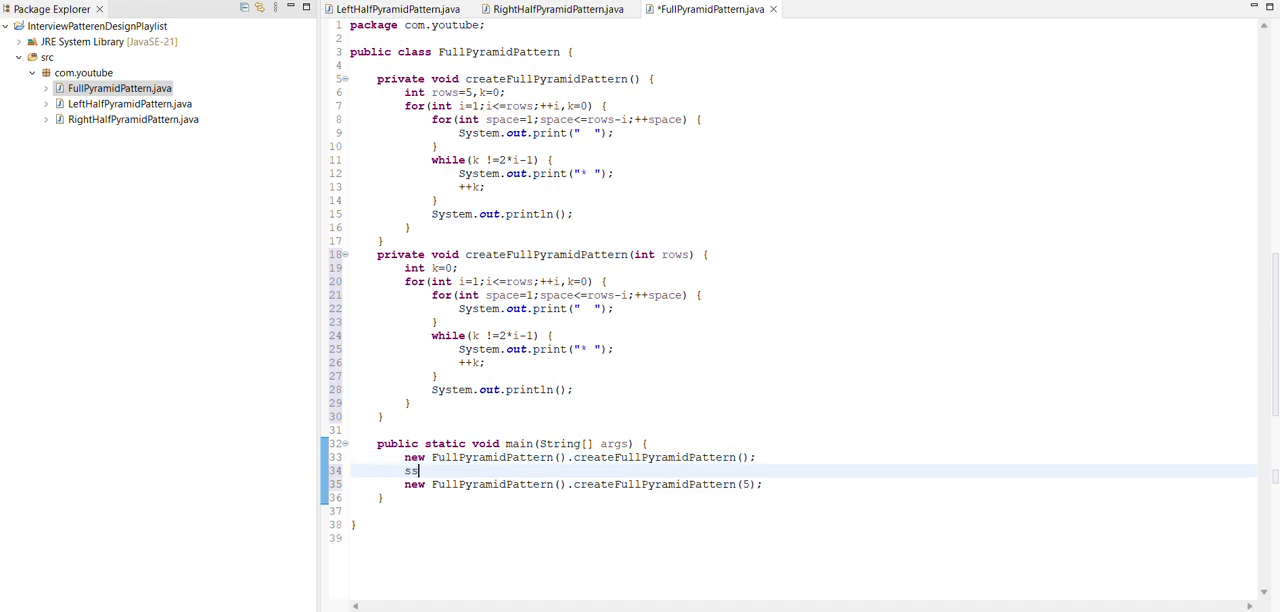
pyautogui.write('ysou')
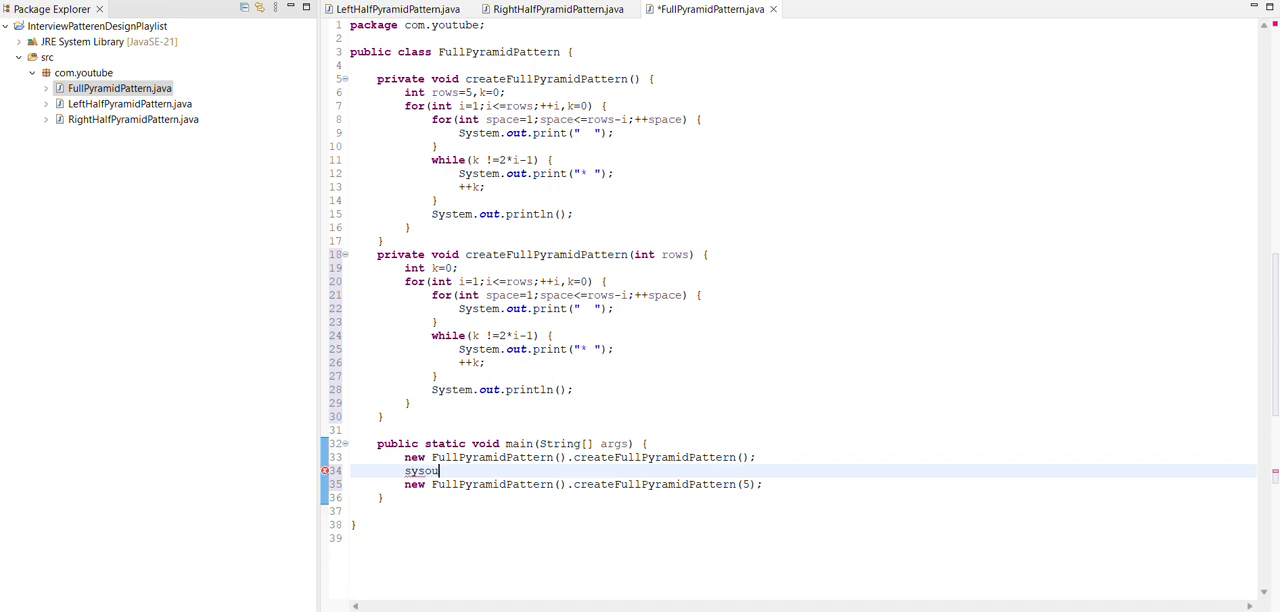
pyautogui.write('t')
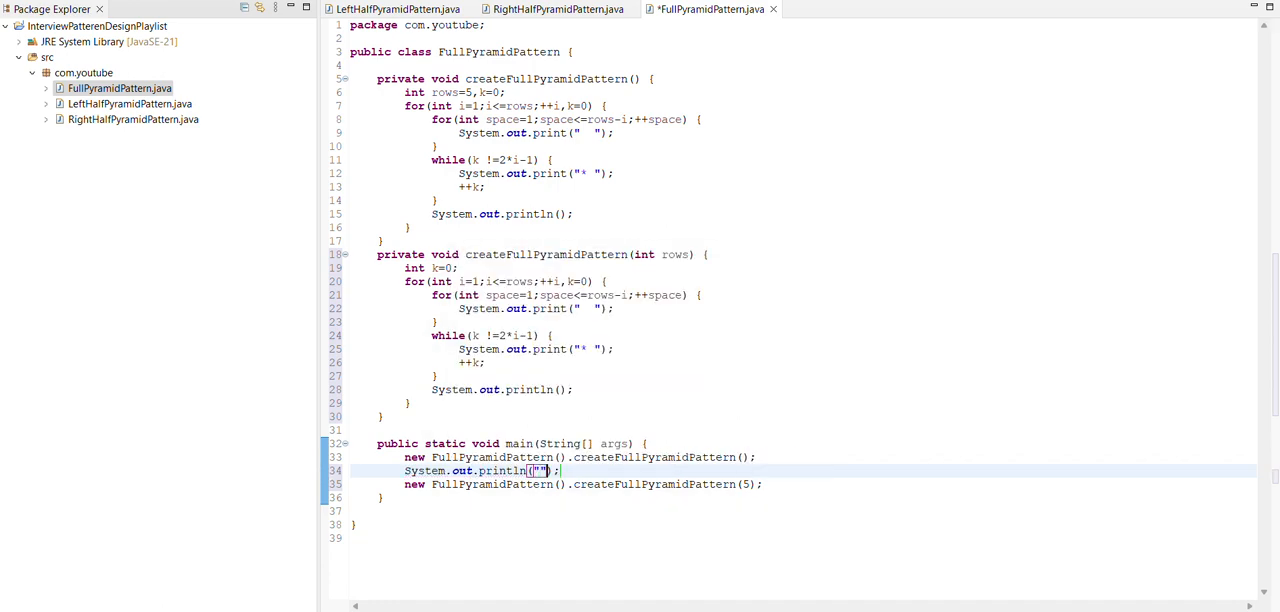
pyautogui.write('--------')
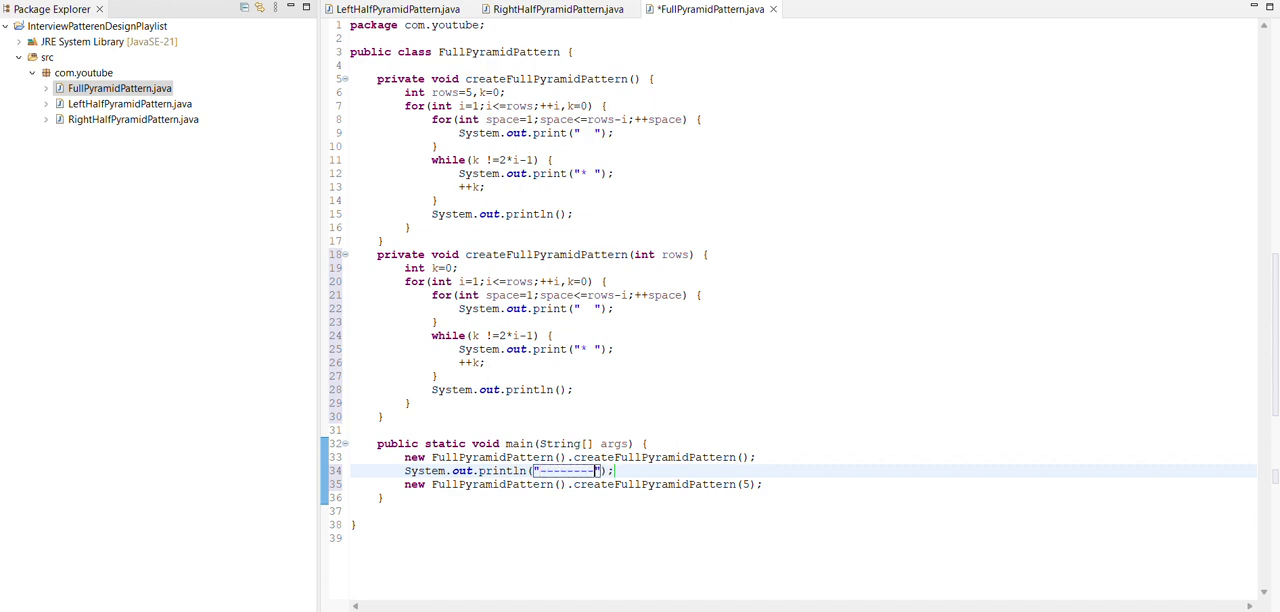